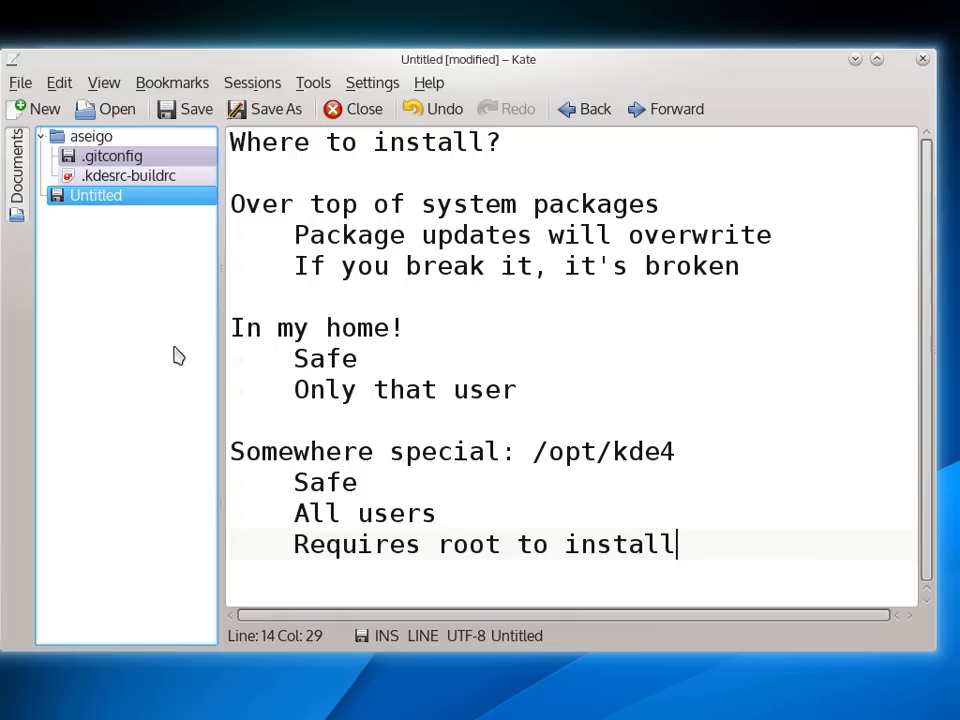
{"action": "mouse_move", "coordinate": [221, 340]}
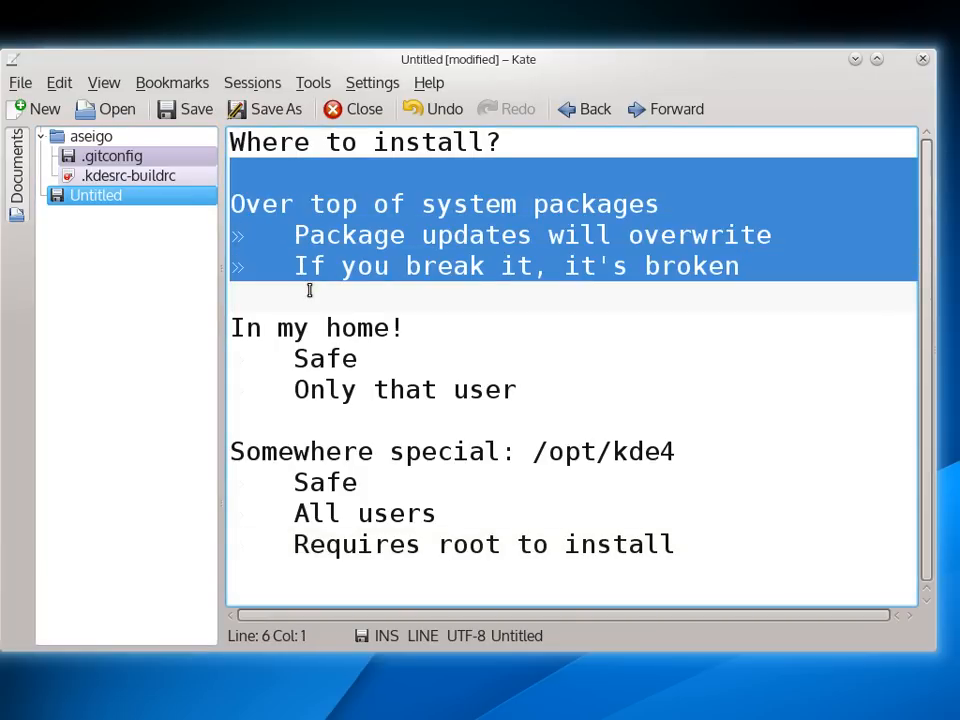
Step: Delete the 'Over top of system packages' section from the Kate notes
{"action": "key", "text": "Delete"}
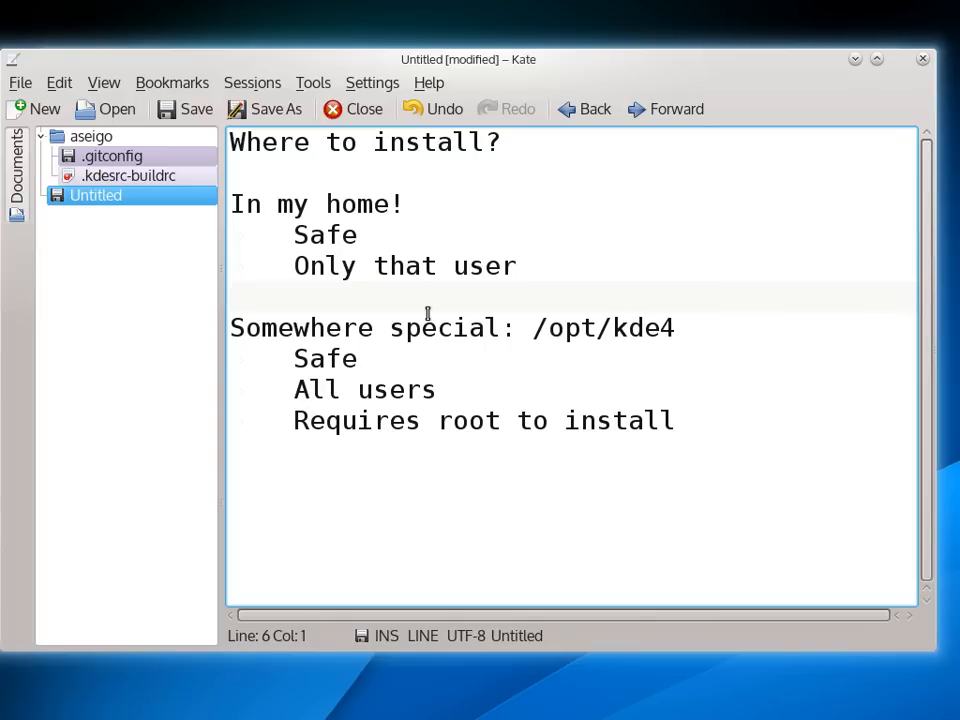
Step: Briefly highlight the /opt/kde4 path and the 'All users' note in Kate
{"action": "left_click_drag", "start_coordinate": [535, 328], "coordinate": [676, 328]}
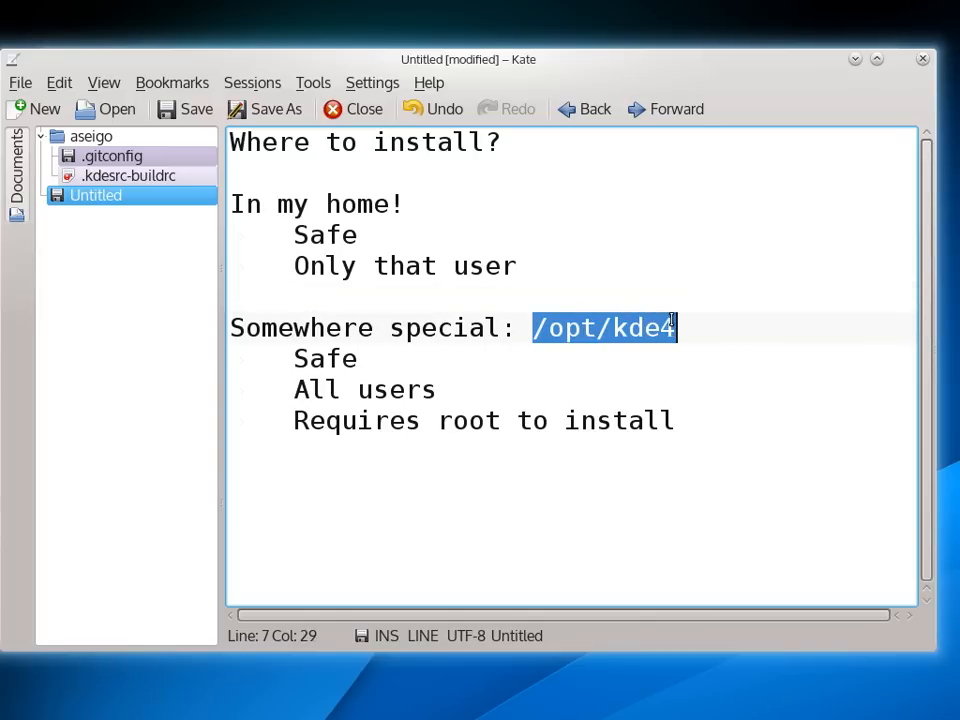
{"action": "left_click", "coordinate": [720, 328]}
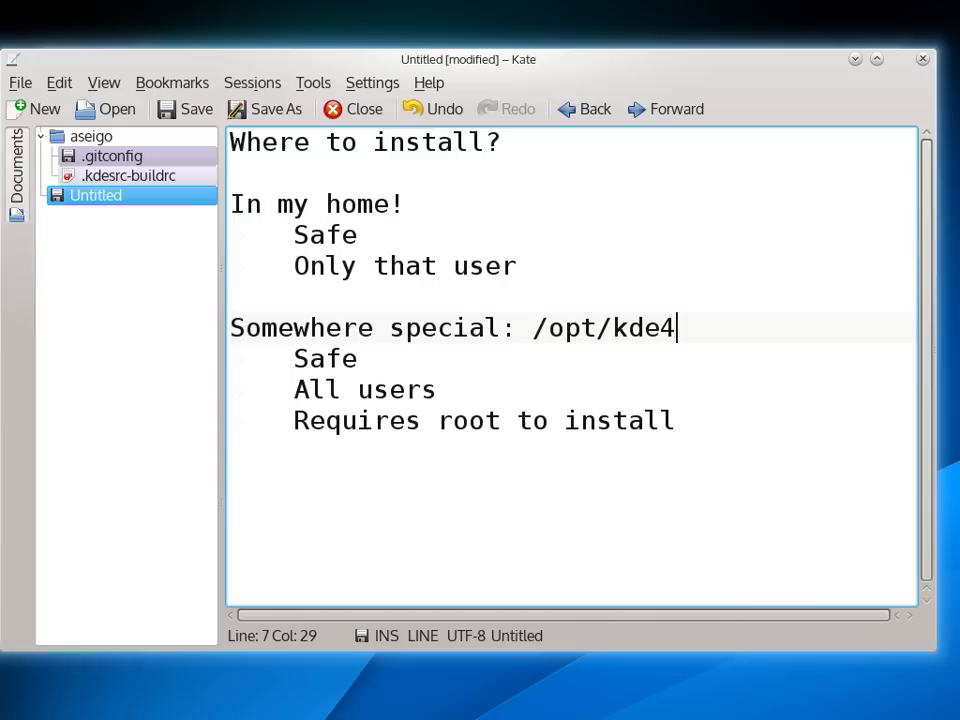
{"action": "double_click", "coordinate": [324, 358]}
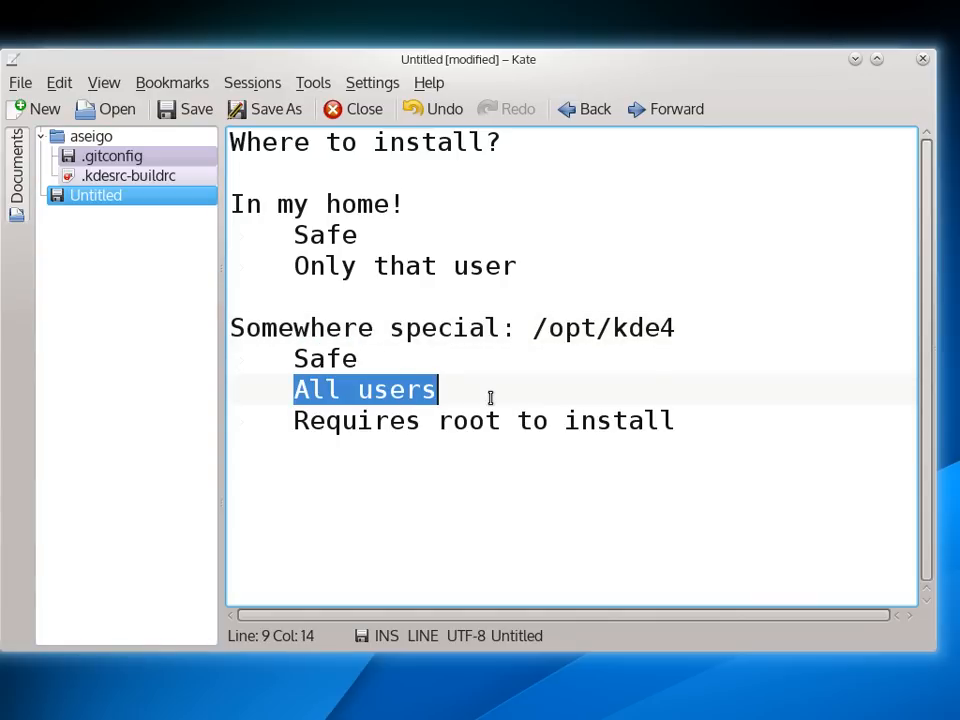
{"action": "left_click", "coordinate": [488, 390]}
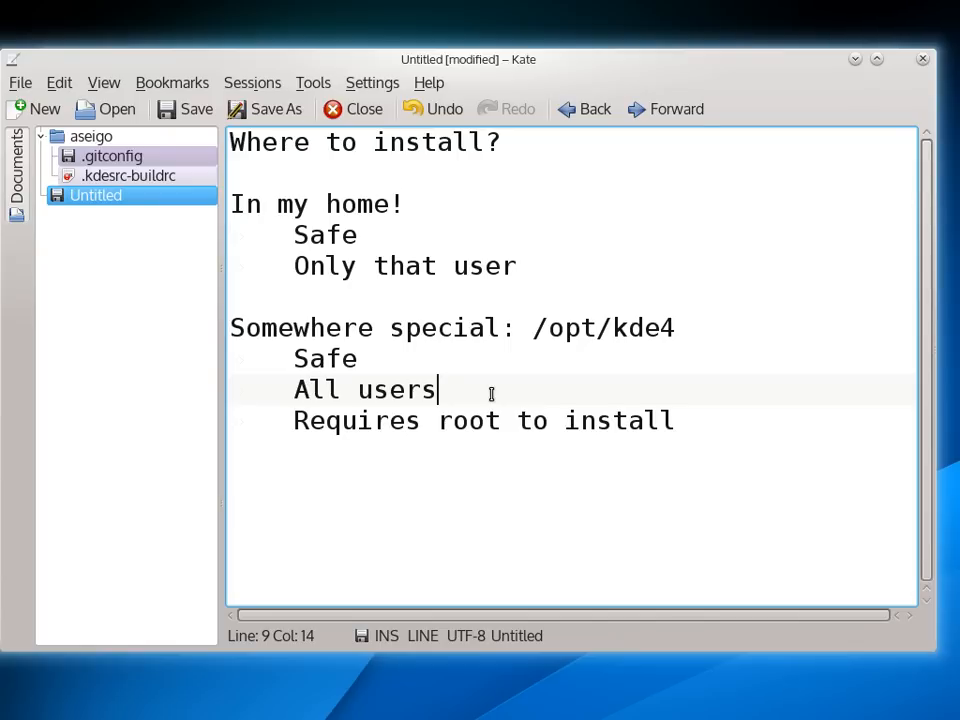
{"action": "mouse_move", "coordinate": [348, 468]}
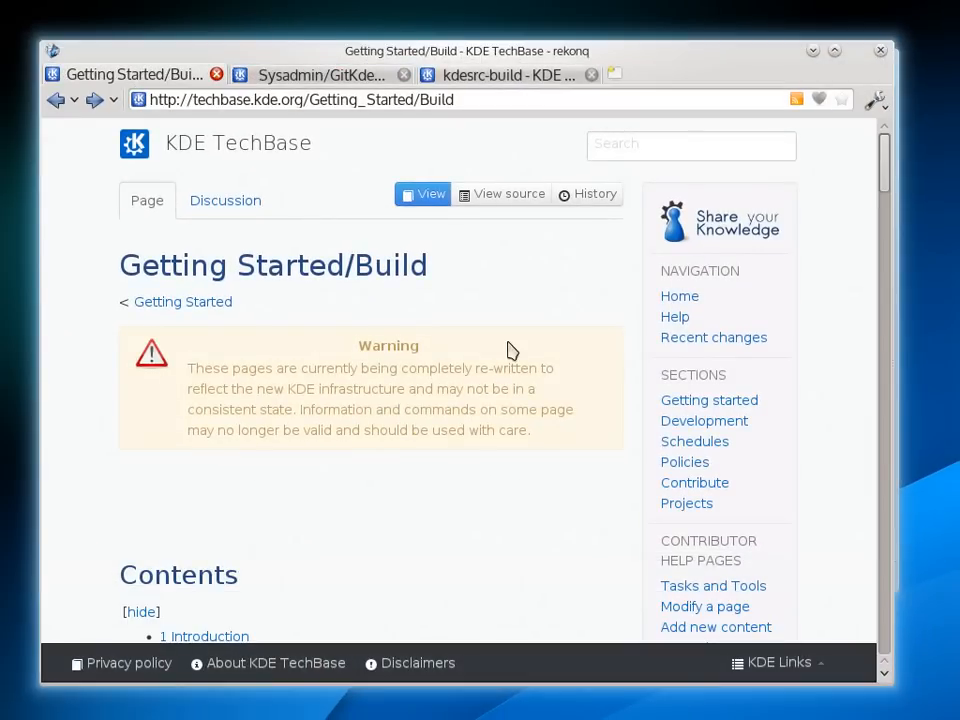
Step: Scroll the TechBase Build page and jump to Platform Specific Information
{"action": "scroll", "scroll_direction": "down", "scroll_amount": 3}
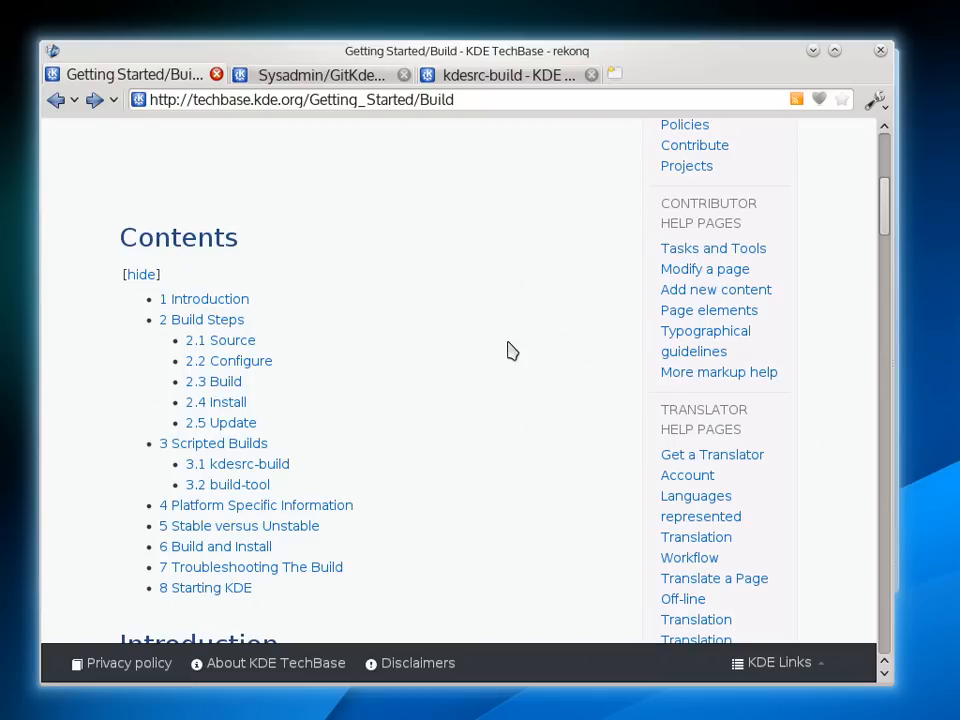
{"action": "scroll", "scroll_direction": "down", "scroll_amount": 3}
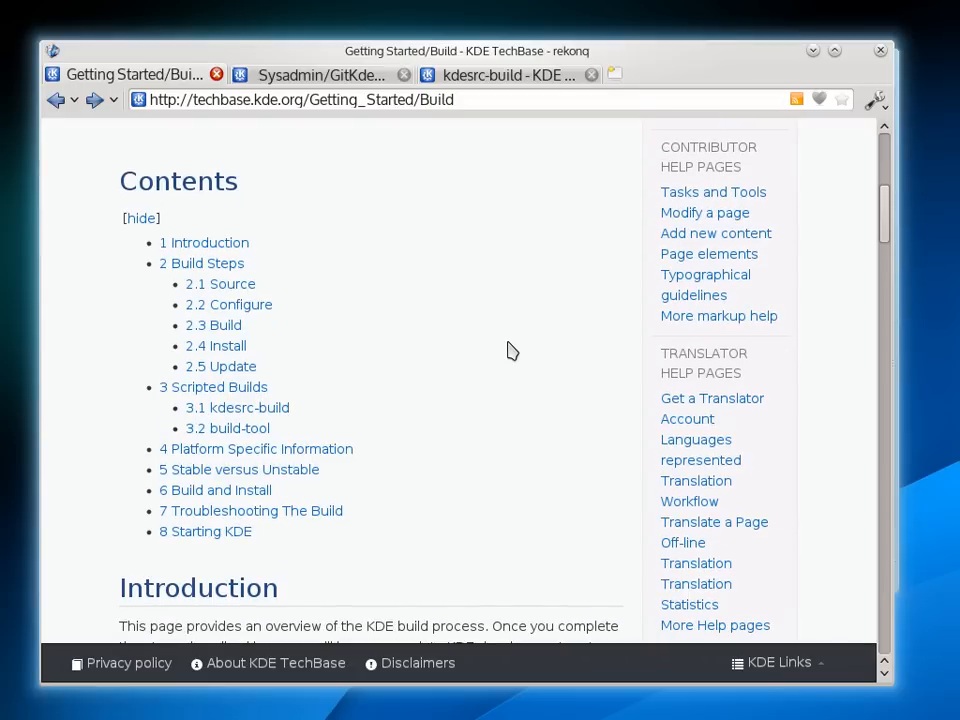
{"action": "mouse_move", "coordinate": [345, 457]}
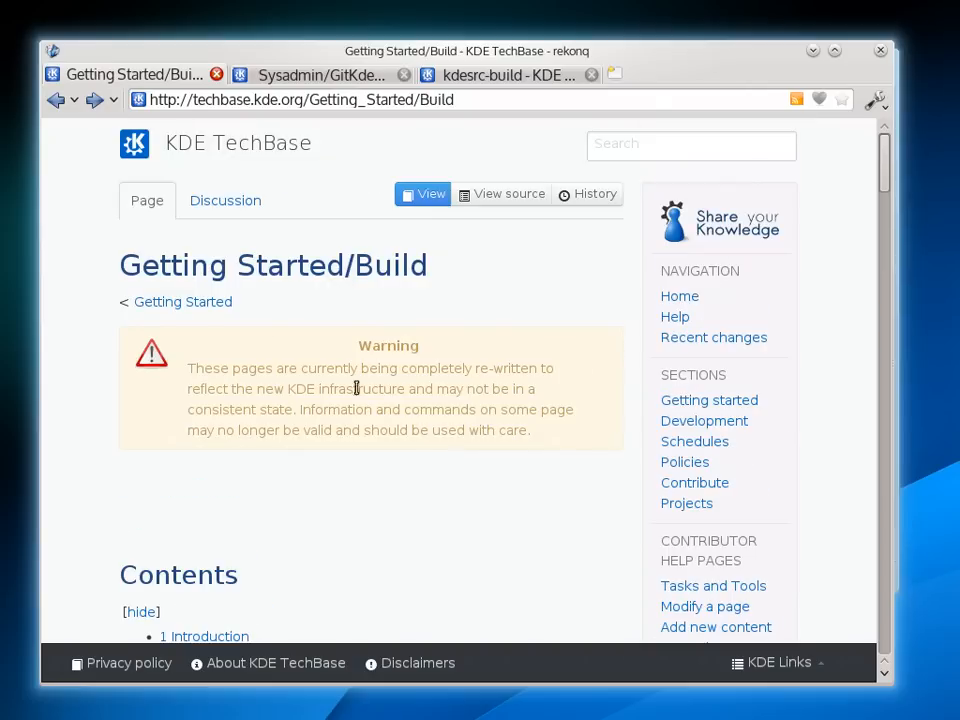
{"action": "mouse_move", "coordinate": [485, 388]}
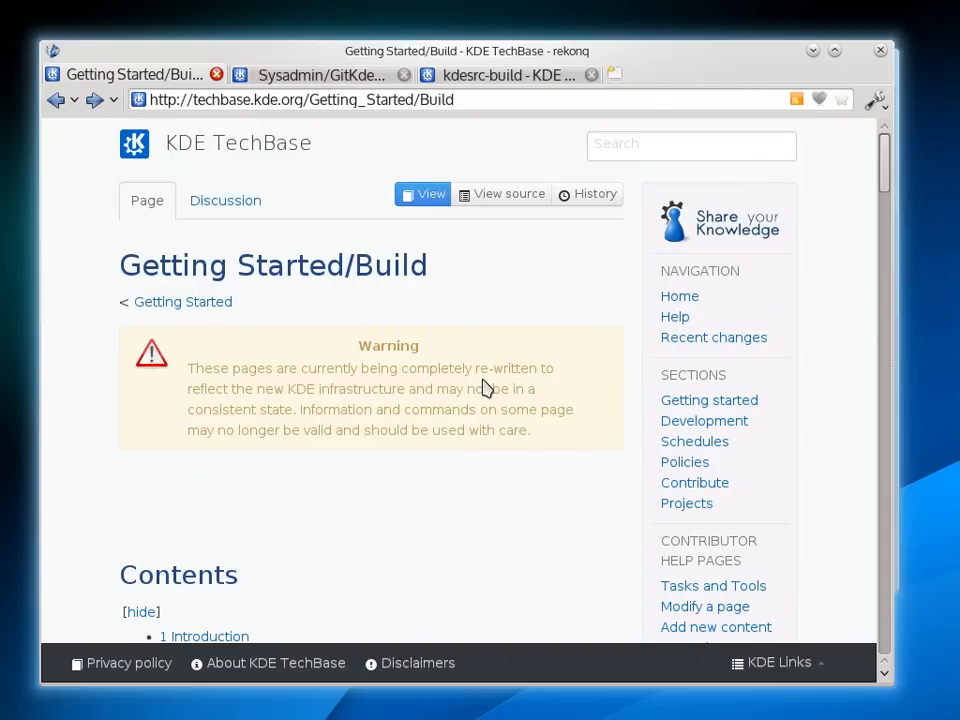
{"action": "scroll", "scroll_direction": "down", "scroll_amount": 3}
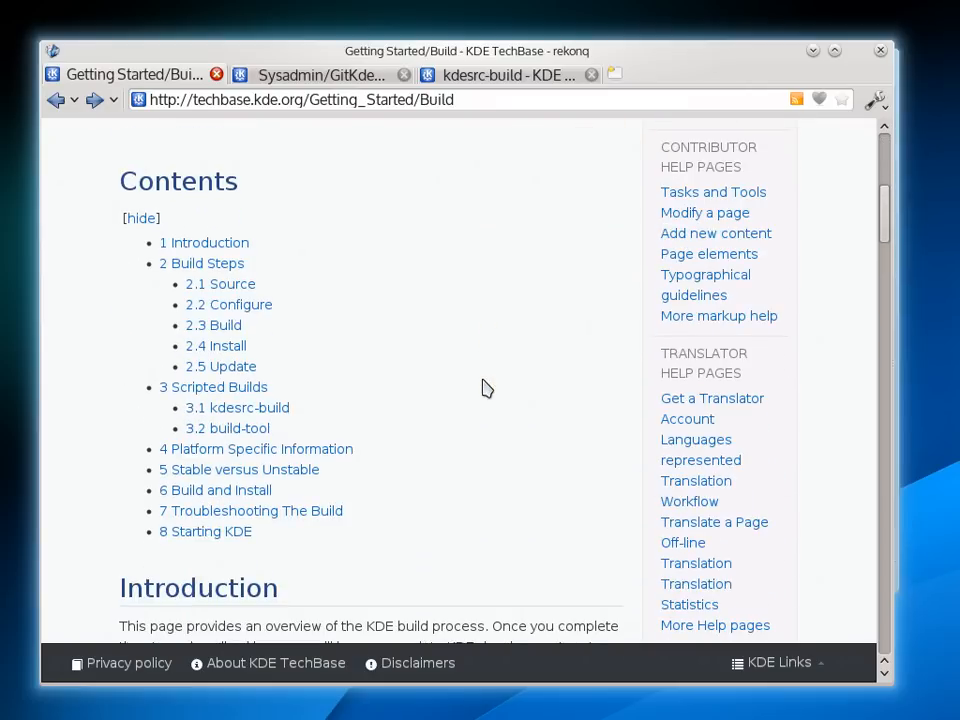
{"action": "mouse_move", "coordinate": [345, 445]}
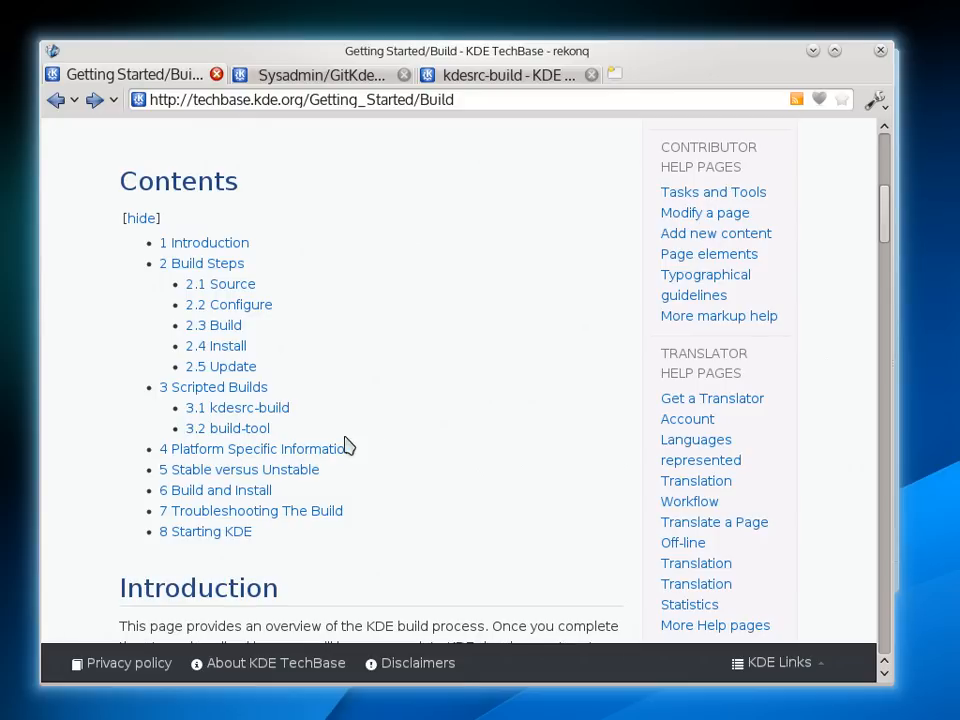
{"action": "left_click", "coordinate": [250, 448]}
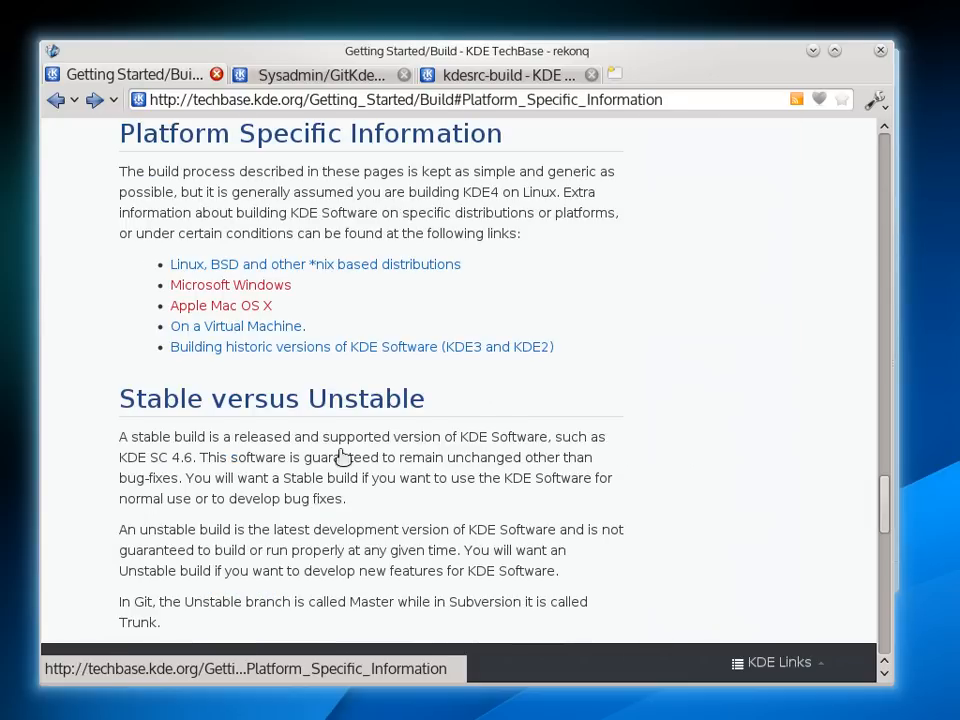
{"action": "mouse_move", "coordinate": [300, 276]}
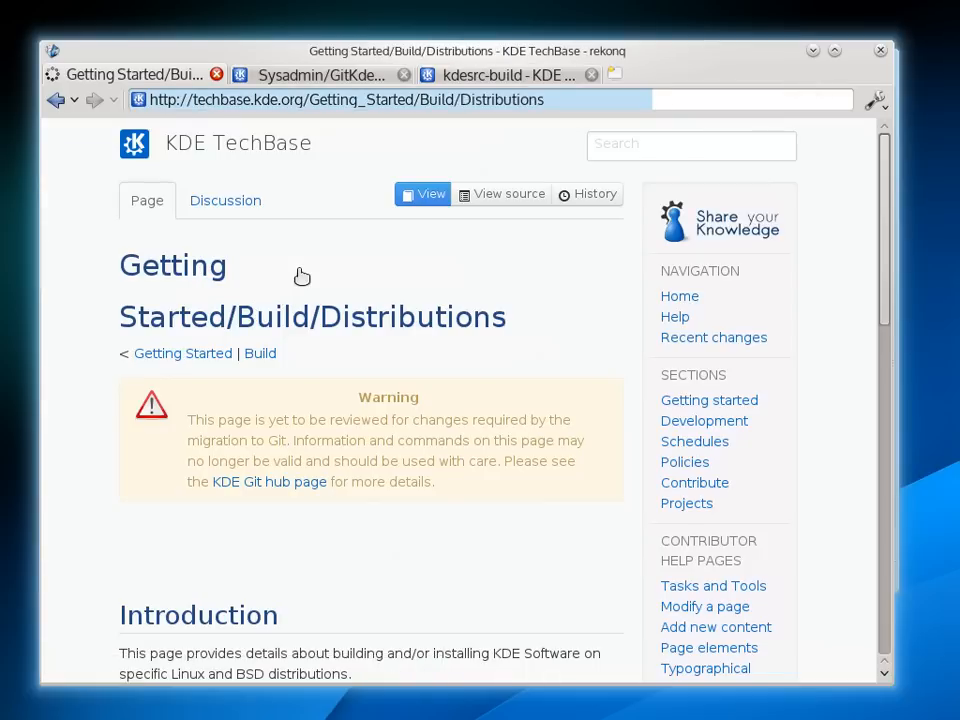
Step: Open the openSUSE build instructions and scroll to Required Packages
{"action": "scroll", "scroll_direction": "down", "scroll_amount": 3}
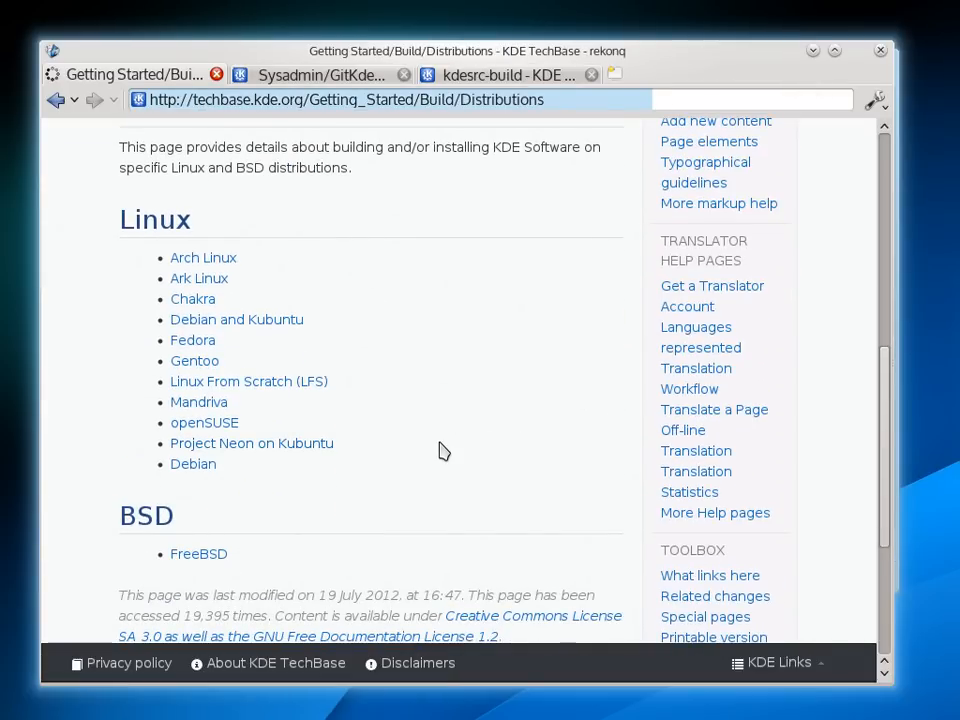
{"action": "mouse_move", "coordinate": [176, 463]}
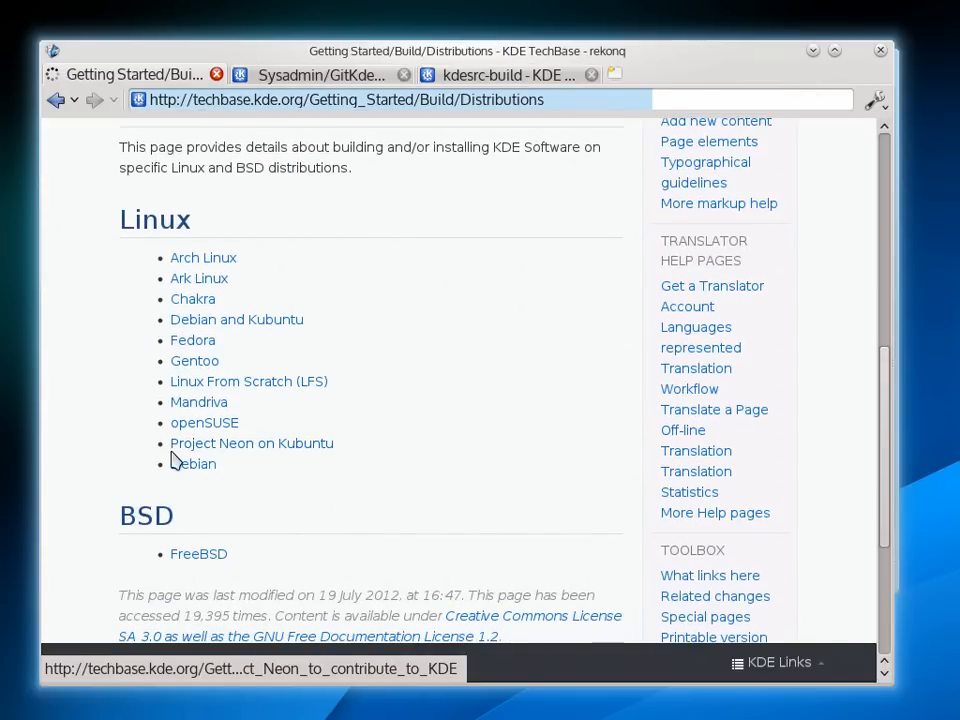
{"action": "left_click", "coordinate": [204, 422]}
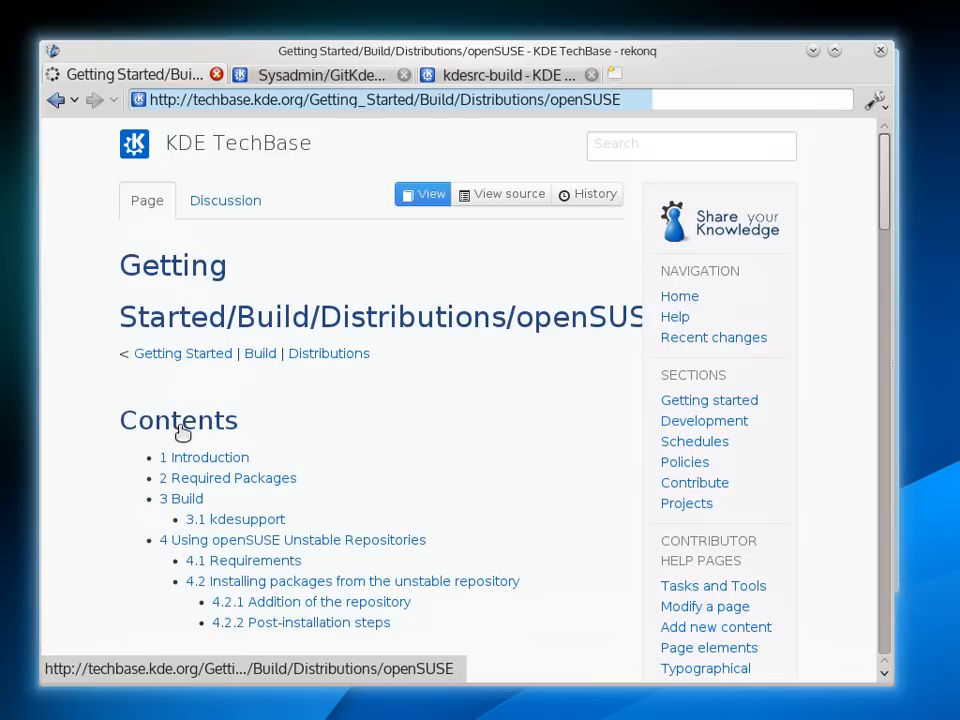
{"action": "scroll", "scroll_direction": "down", "scroll_amount": 3}
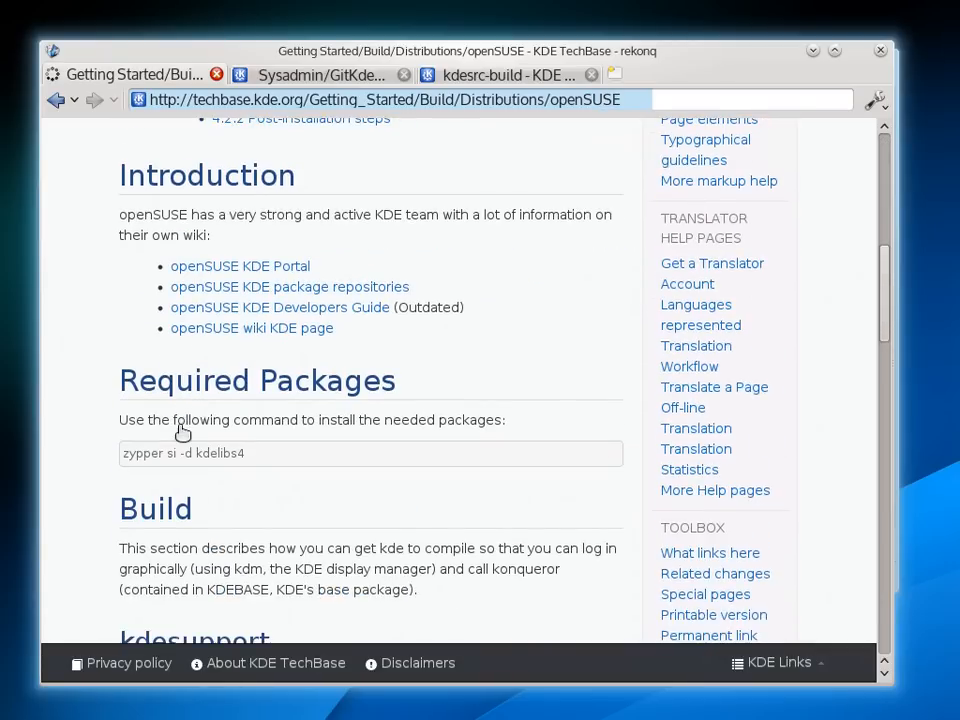
{"action": "scroll", "scroll_direction": "down", "scroll_amount": 3}
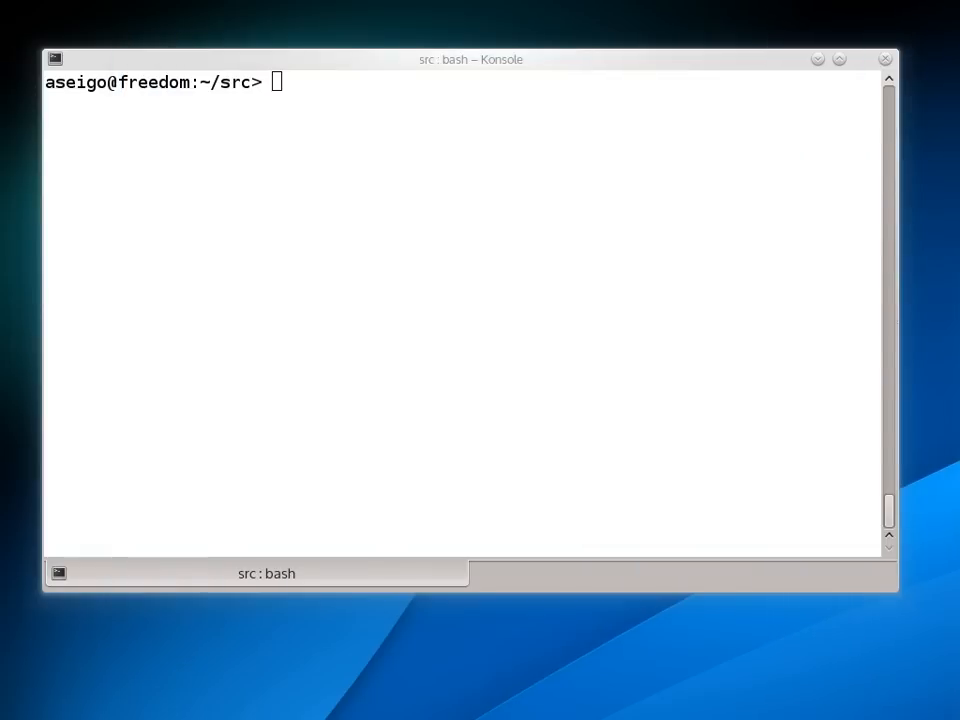
Step: Run 'sudo zypper si -d kdelibs4' to install kdelibs4 build dependencies
{"action": "type", "text": "zypper si -d kdelibs4"}
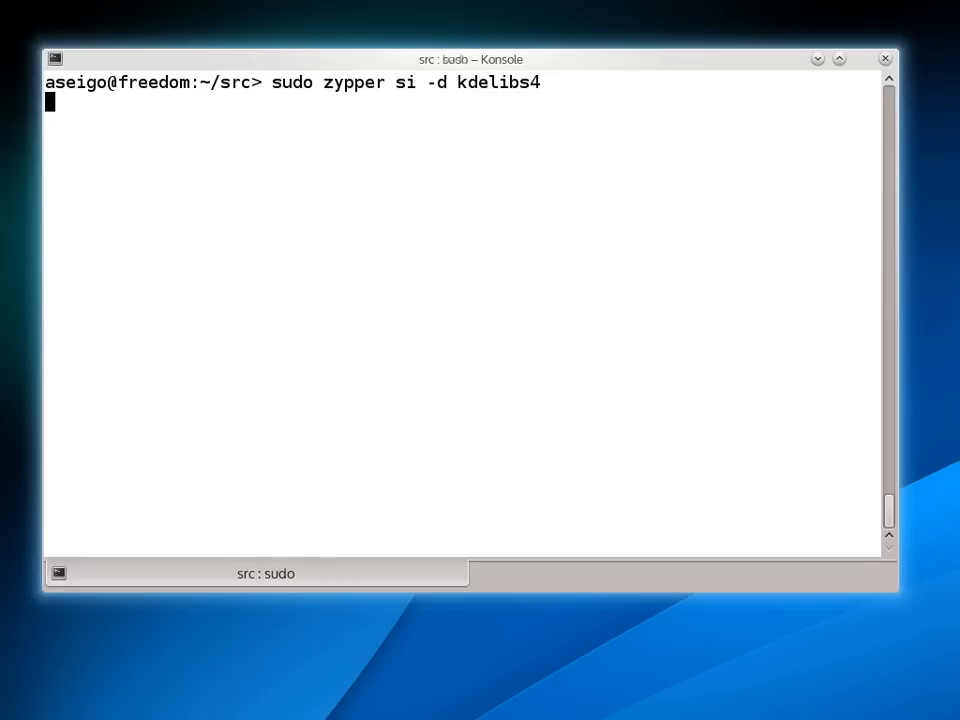
{"action": "key", "text": "Return"}
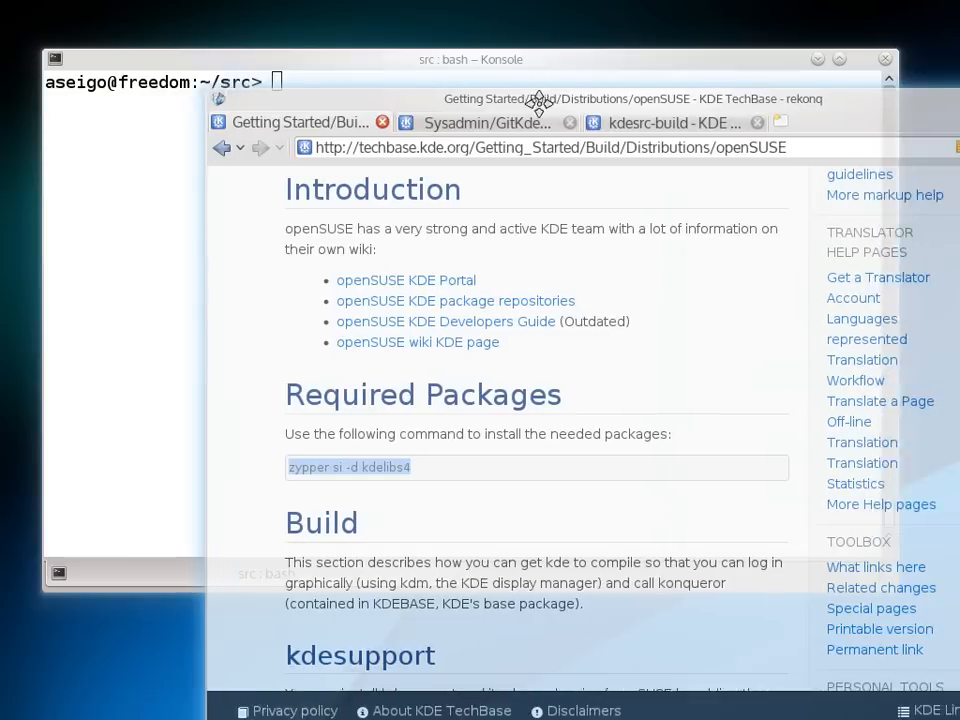
Step: Bring rekonq back to the front to view the KDE Git manual
{"action": "left_click", "coordinate": [486, 122]}
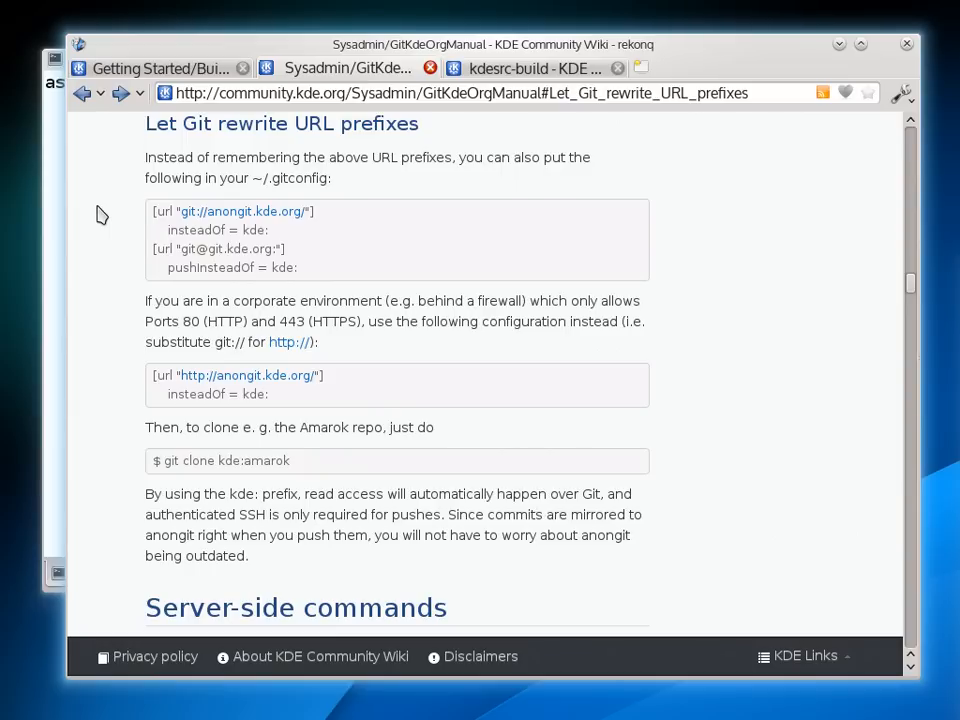
{"action": "mouse_move", "coordinate": [152, 211]}
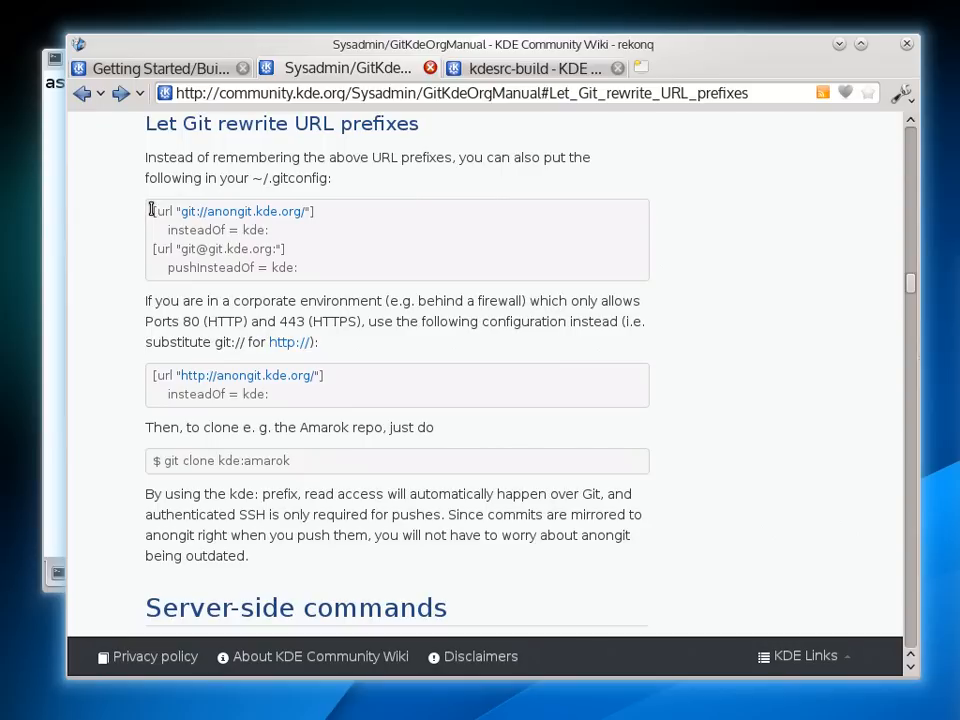
Step: Select the kde: URL rewrite lines on the wiki, then return to rekonq
{"action": "left_click_drag", "start_coordinate": [150, 210], "coordinate": [297, 267]}
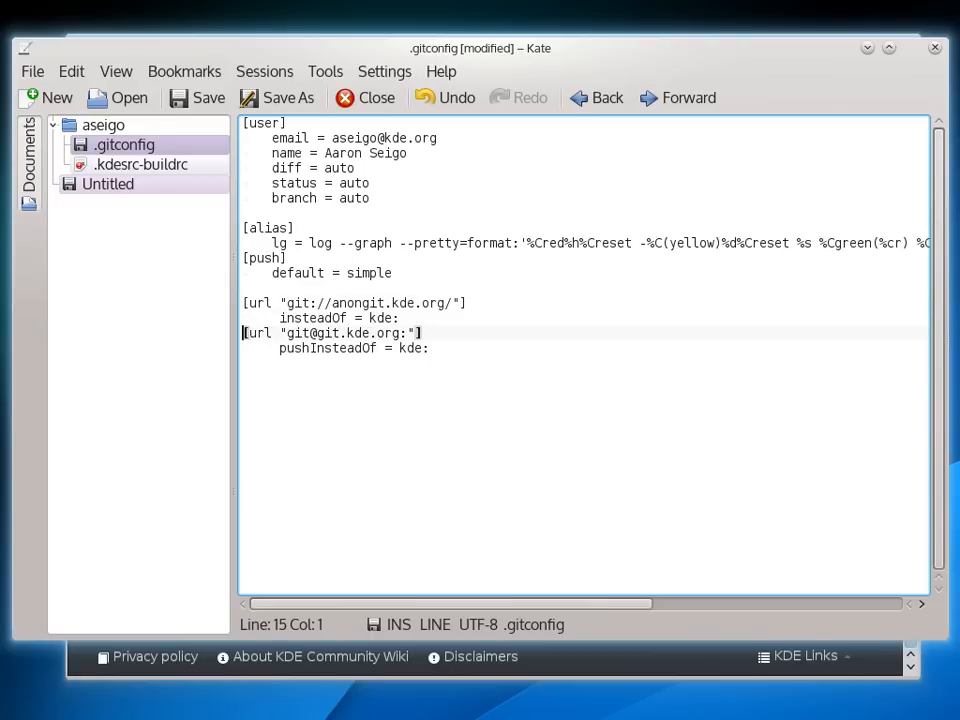
{"action": "left_click", "coordinate": [204, 97]}
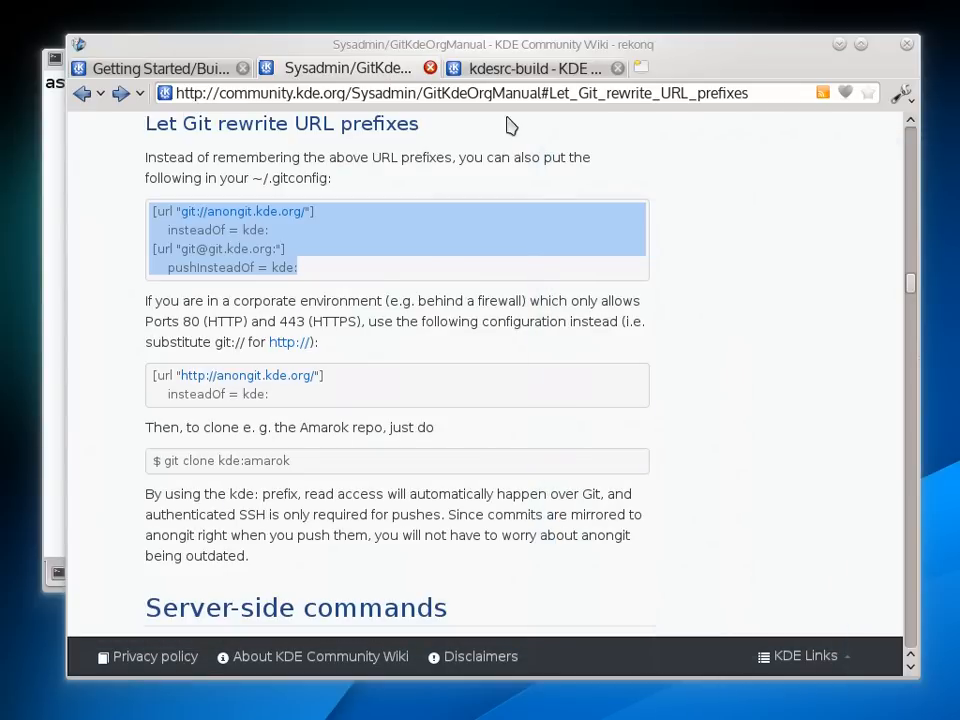
Step: Open the kdesrc-build homepage tab and select its git clone command
{"action": "left_click", "coordinate": [538, 67]}
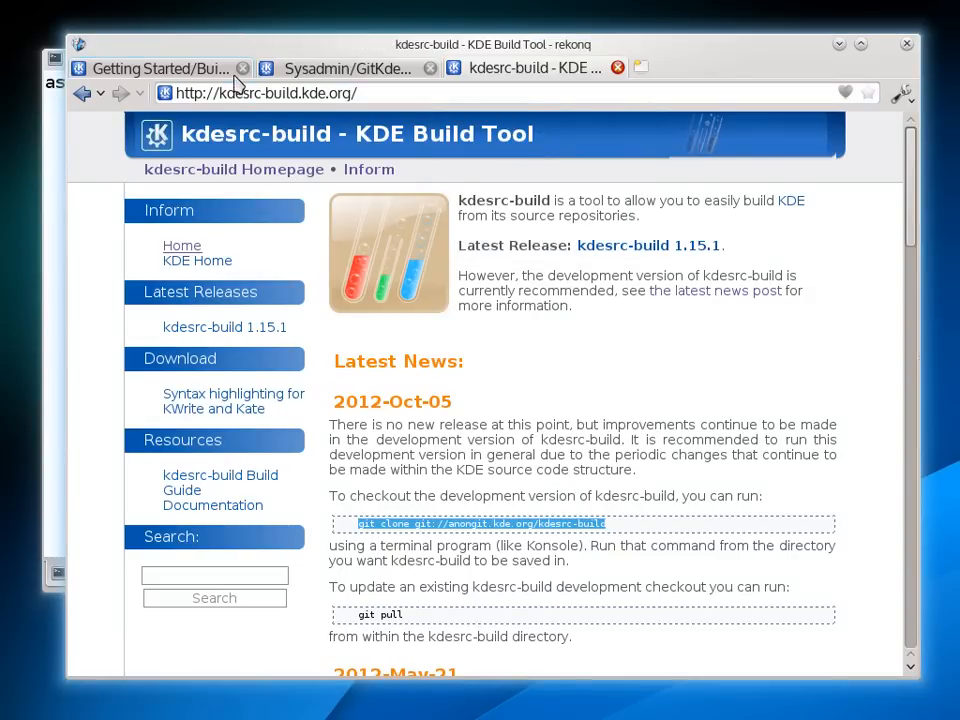
{"action": "left_click", "coordinate": [262, 93]}
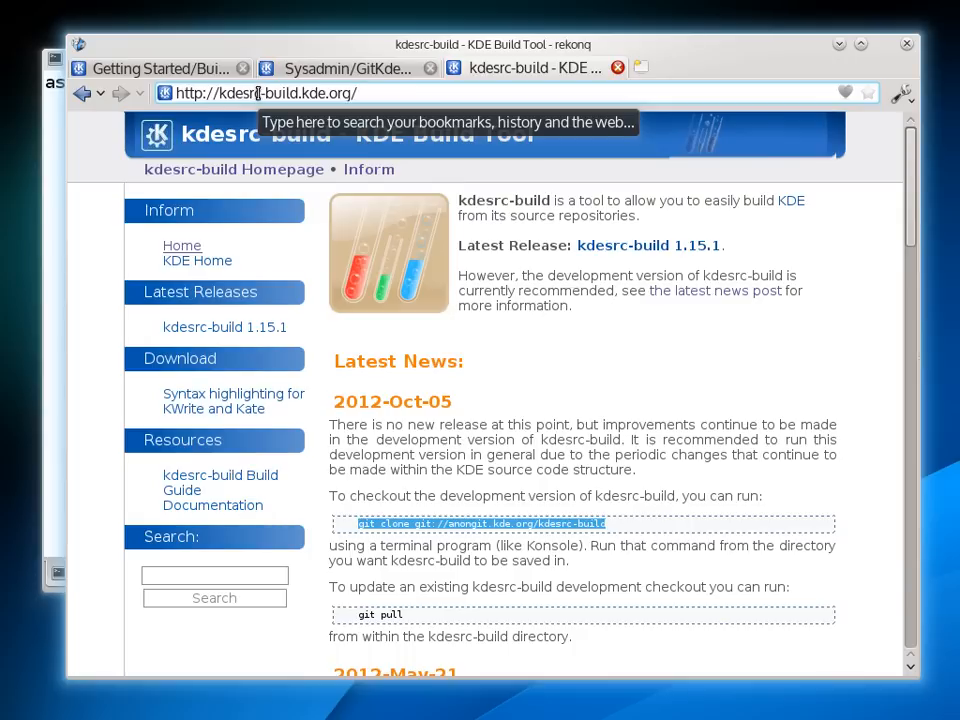
{"action": "mouse_move", "coordinate": [275, 98]}
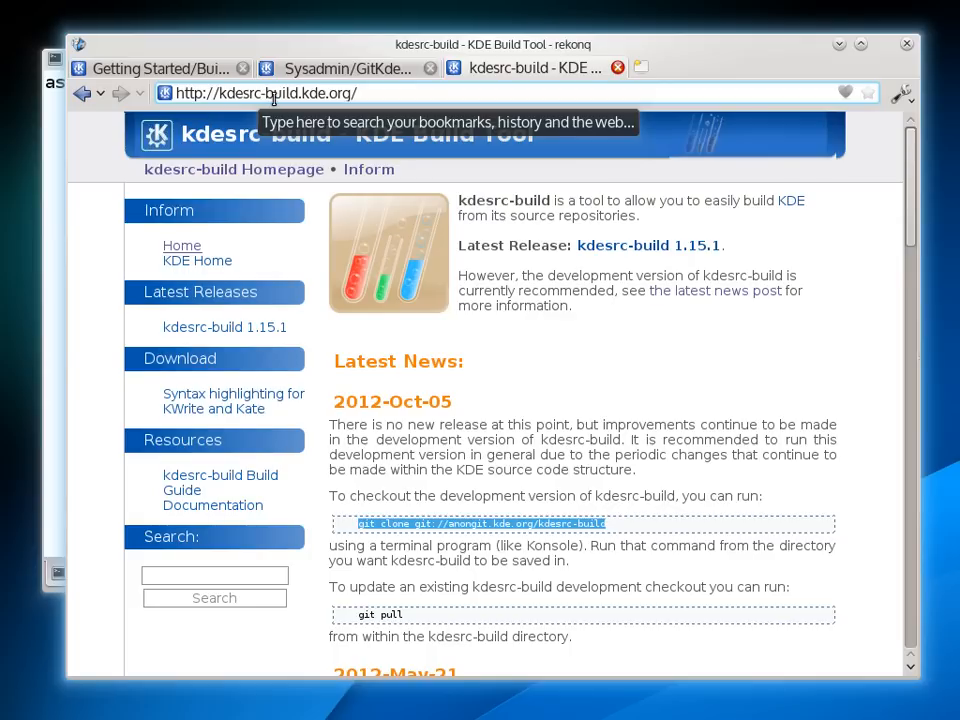
{"action": "mouse_move", "coordinate": [274, 97]}
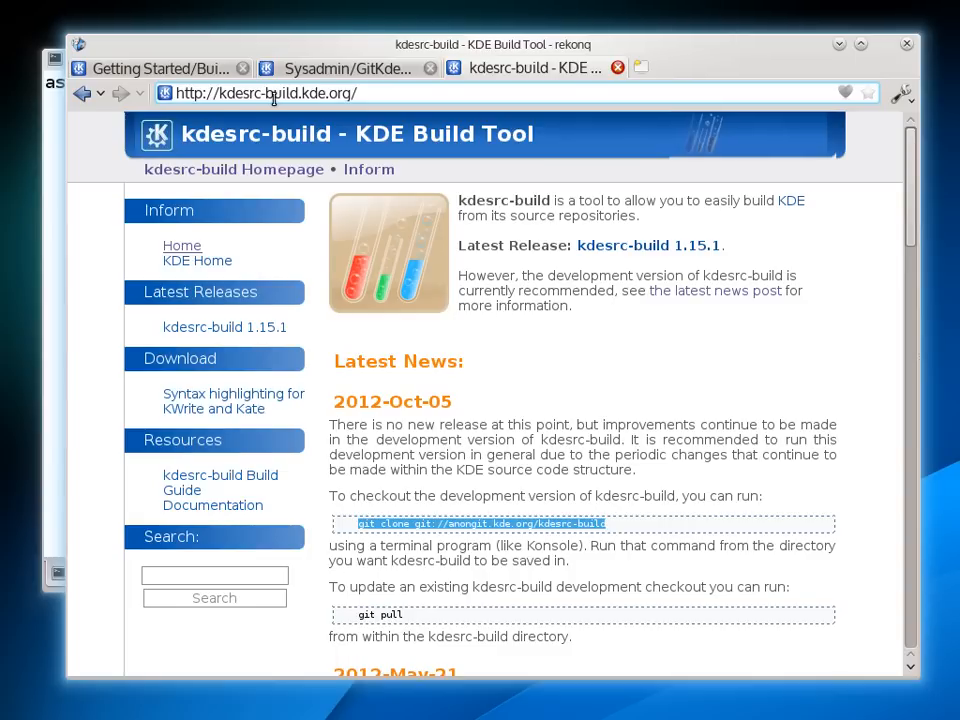
{"action": "mouse_move", "coordinate": [544, 404]}
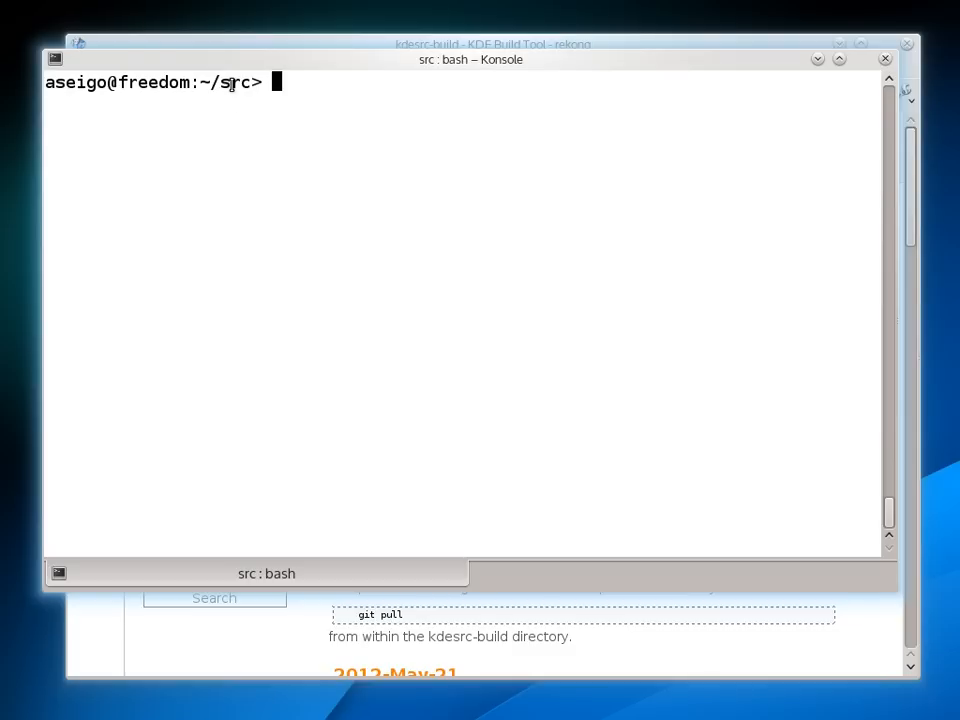
Step: Create ~/src/kde and clone git://anongit.kde.org/kdesrc-build into it
{"action": "type", "text": "mkdir kde"}
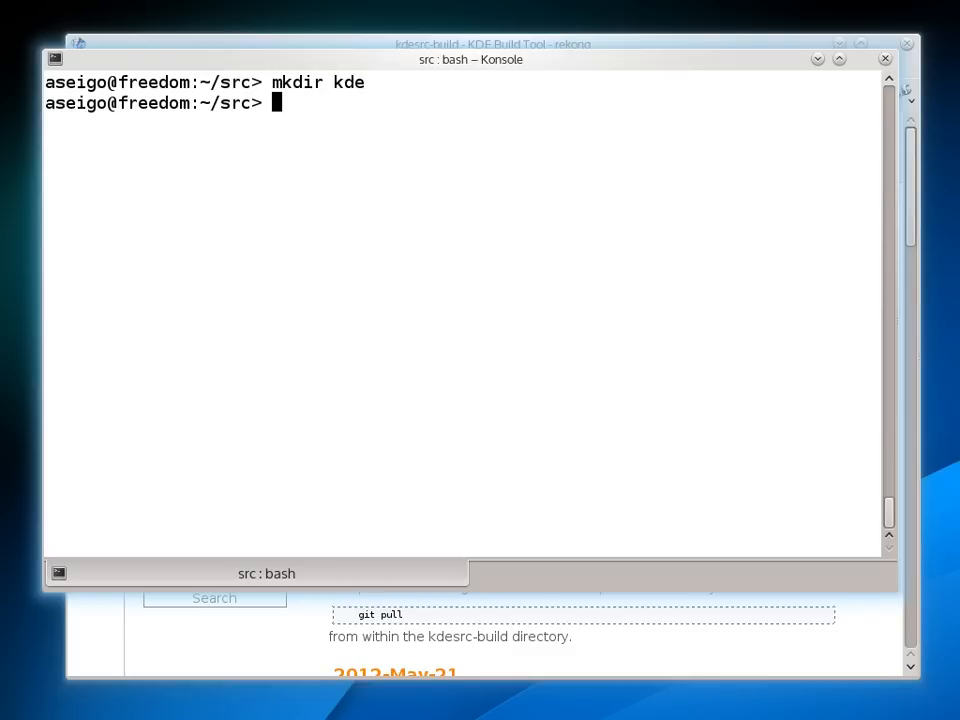
{"action": "type", "text": "cd kde"}
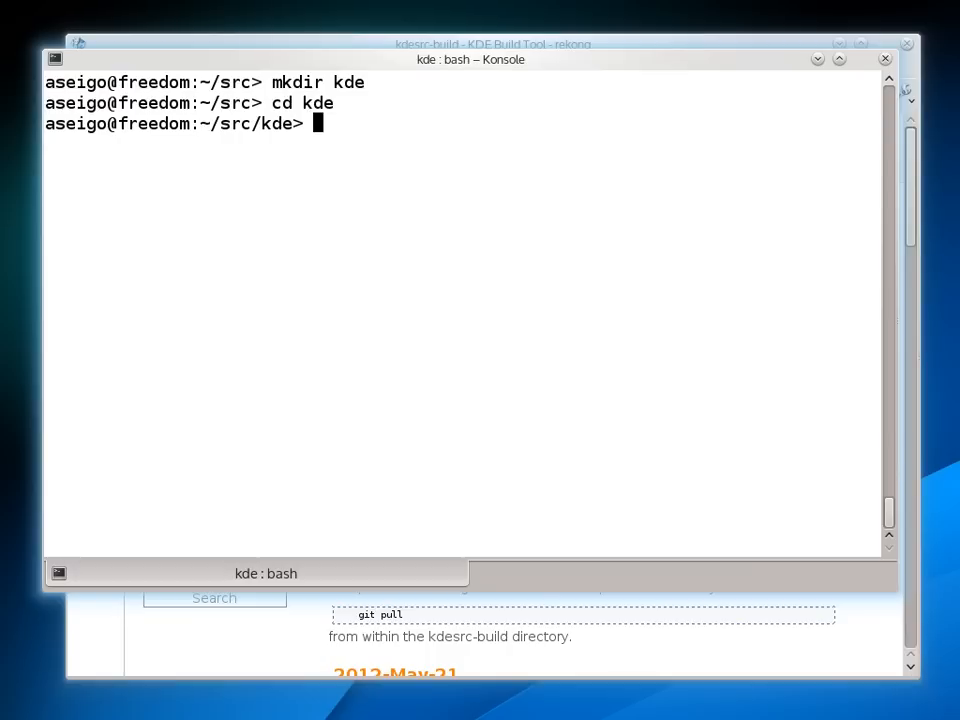
{"action": "type", "text": "git clone git://anongit.kde.org/kdesrc-build"}
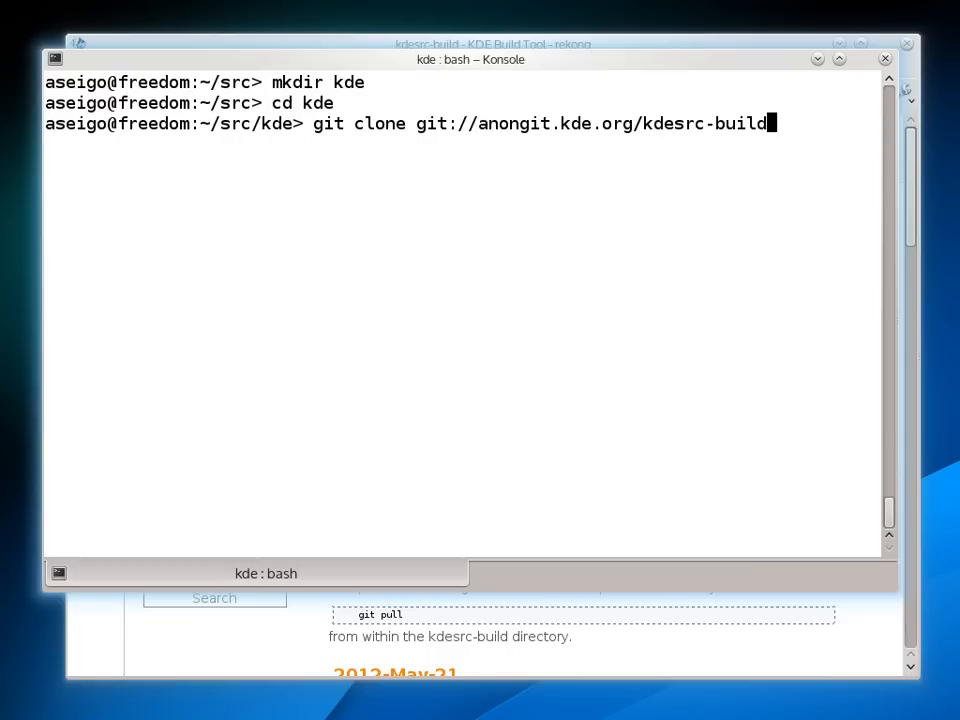
{"action": "key", "text": "Return"}
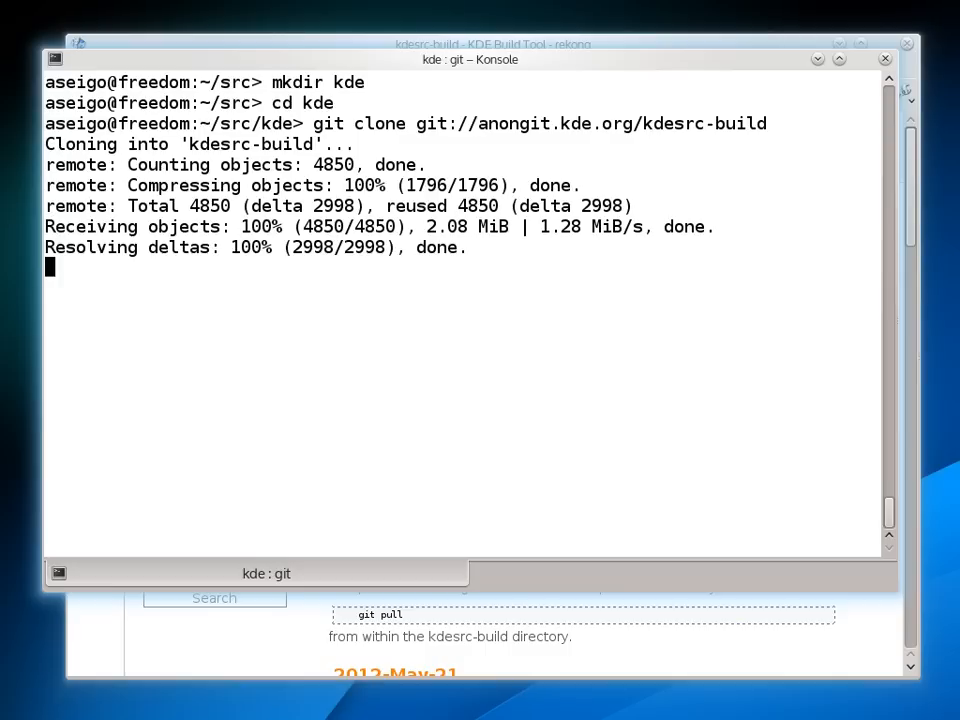
Step: List the cloned kdesrc-build folder and return to the kde folder
{"action": "type", "text": "ls"}
{"action": "type", "text": "cd kdesrc-build/"}
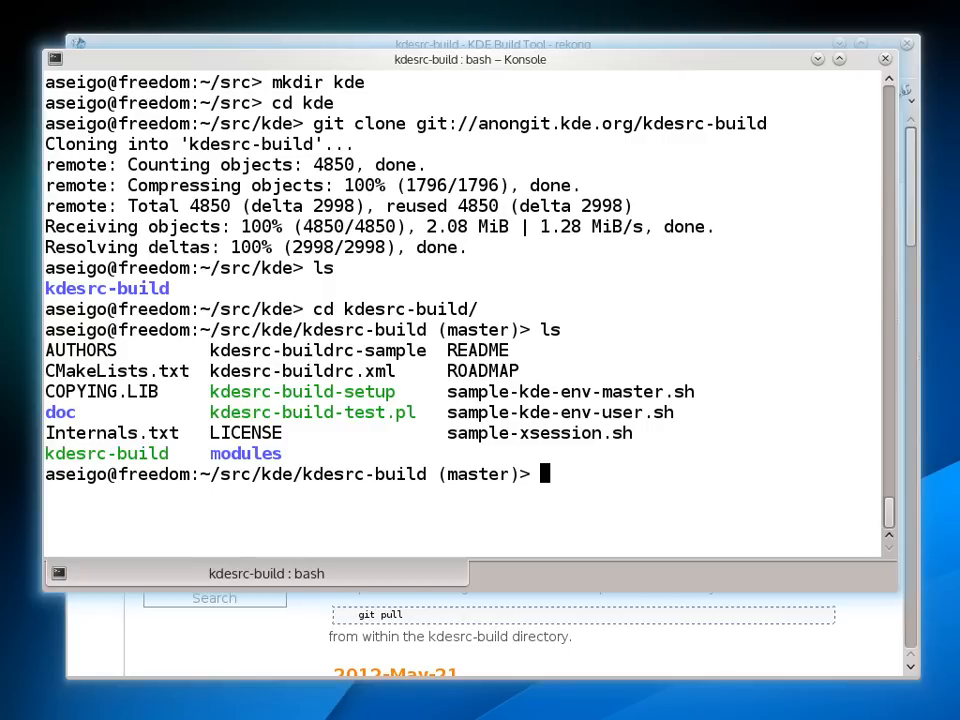
{"action": "type", "text": "./"}
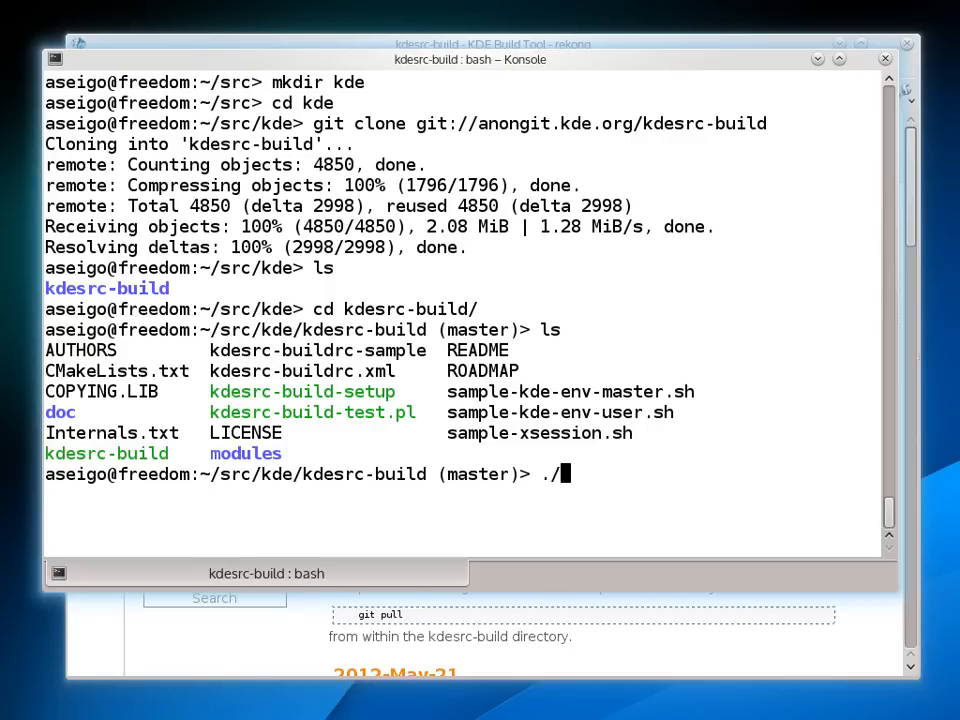
{"action": "type", "text": "kdes"}
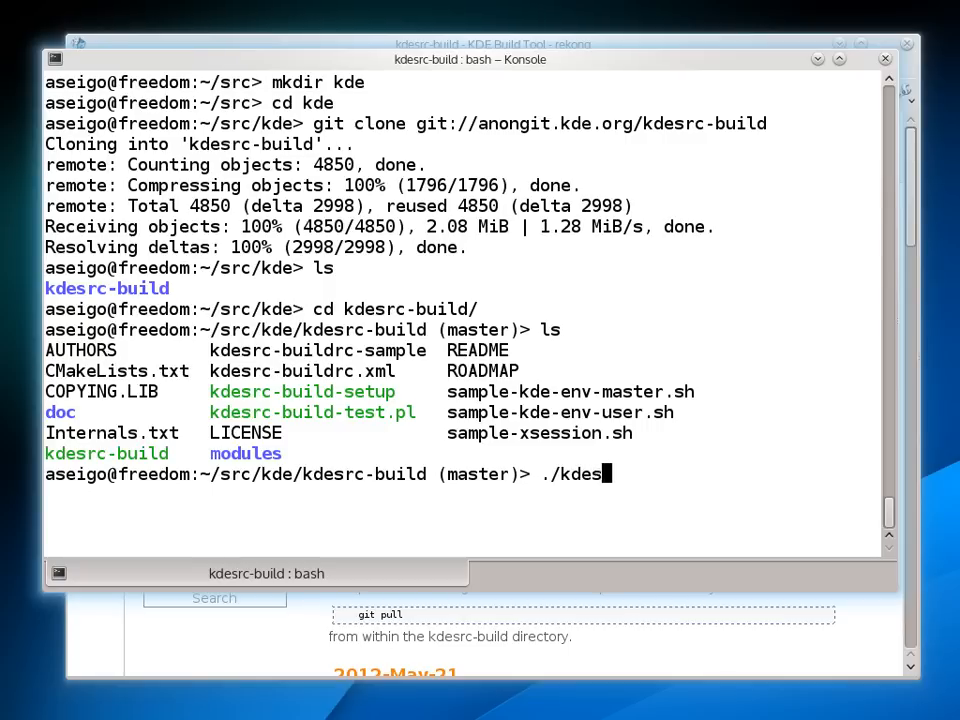
{"action": "type", "text": "rc-build"}
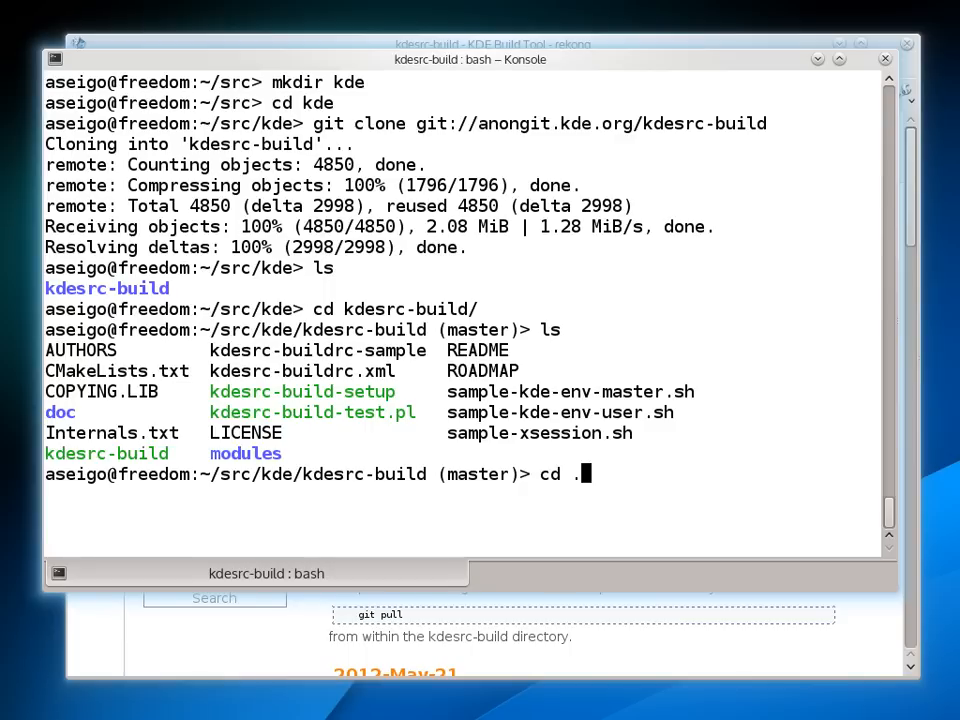
{"action": "key", "text": "Return"}
{"action": "type", "text": "mkdir buil"}
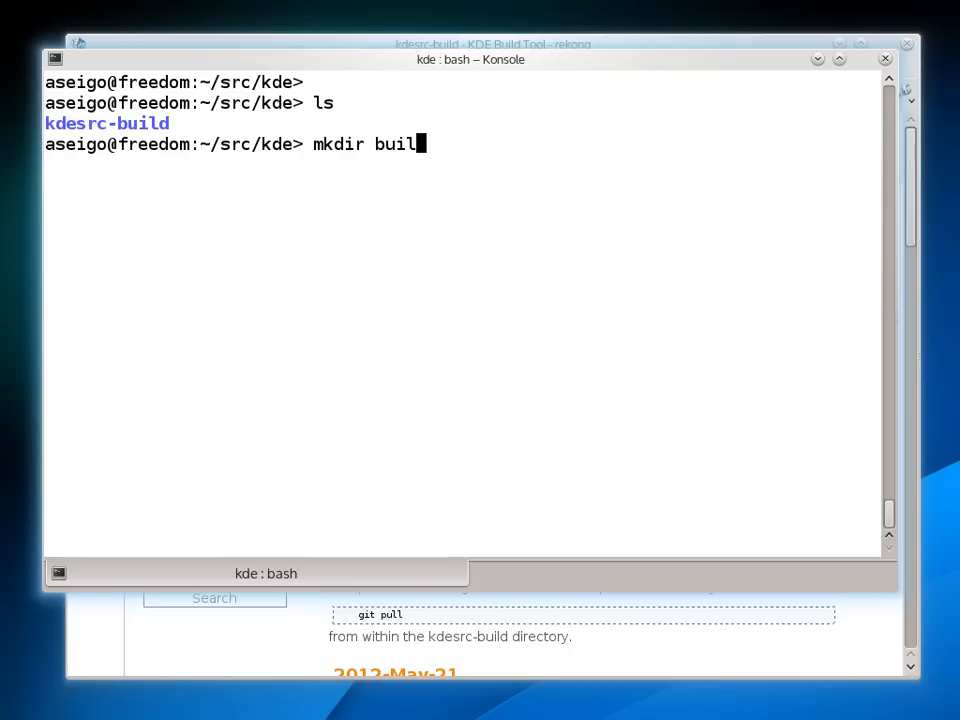
Step: Create build/kdesrc-build and type cmake with install prefix /opt/kde4
{"action": "type", "text": "d"}
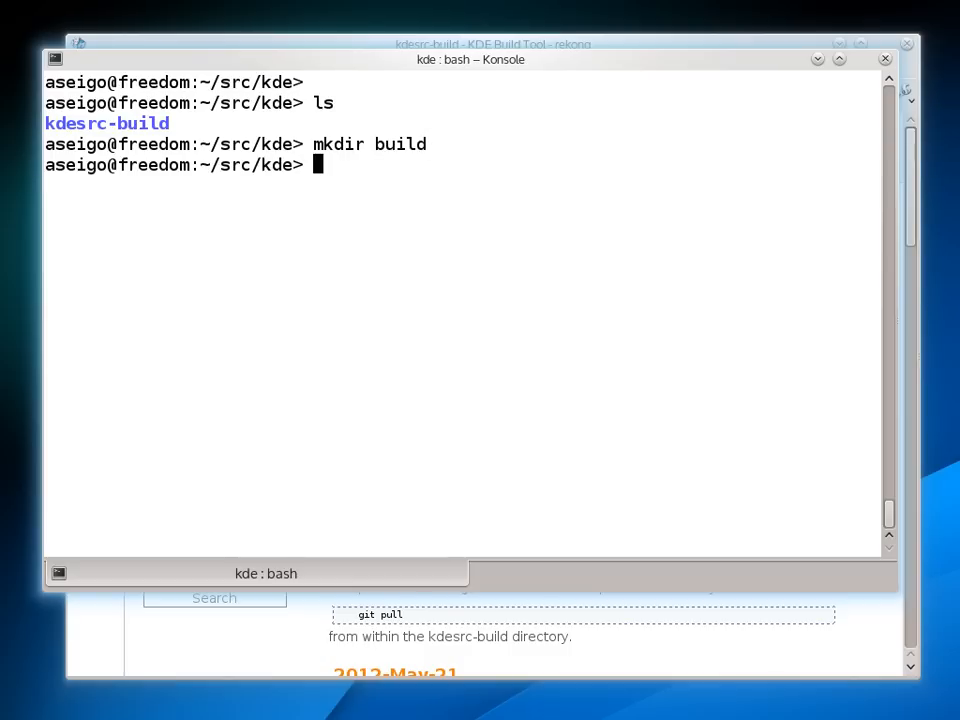
{"action": "type", "text": "cd build/"}
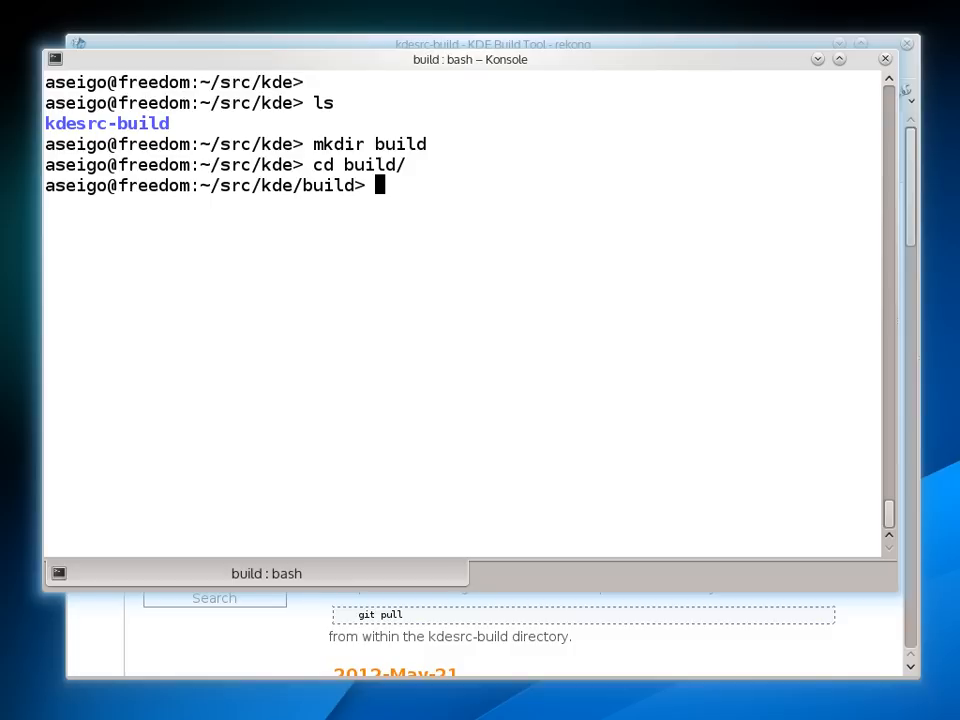
{"action": "type", "text": "mkdir kdesrc-build"}
{"action": "type", "text": "cd kdesrc-build/"}
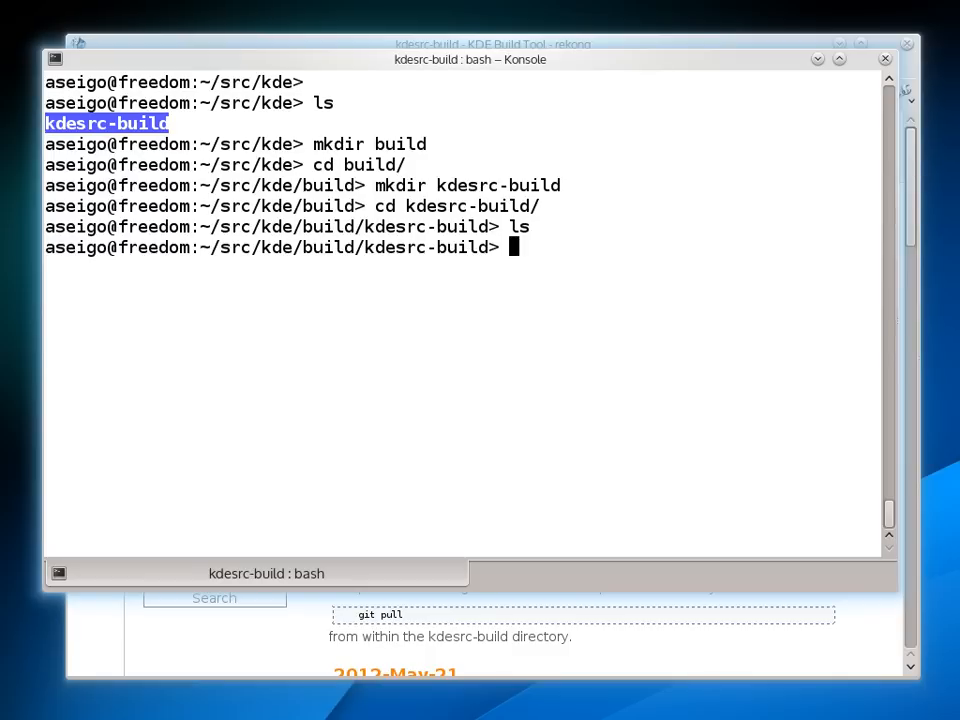
{"action": "type", "text": "cmake ../../kdesrc-build/ -DCMAKE_INSTALL_PREFIX=/opt/kde4"}
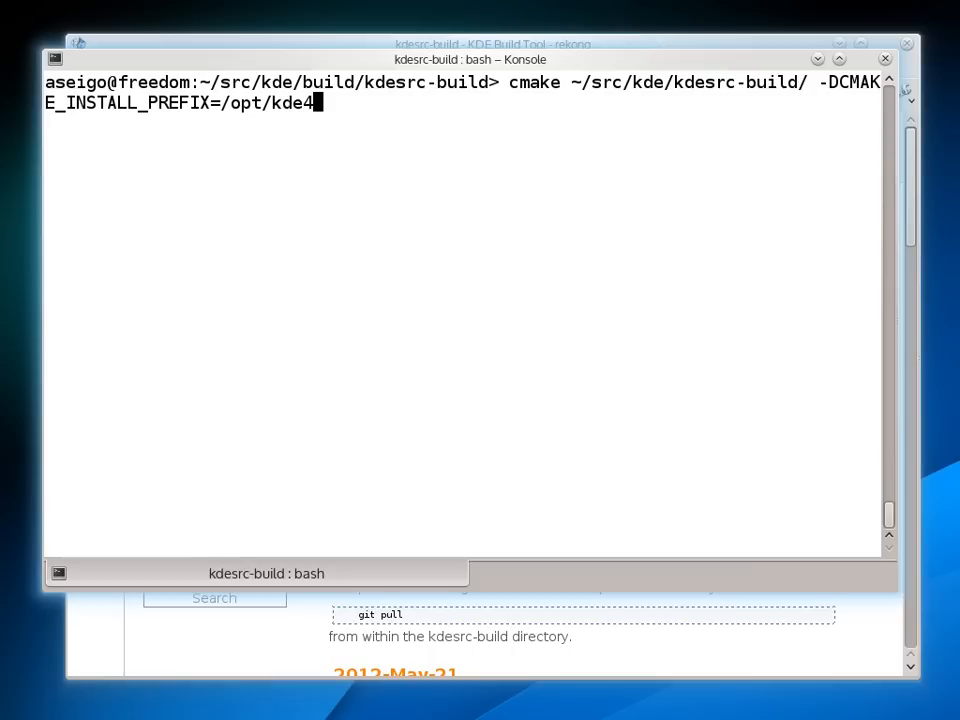
Step: Run the cmake configuration, clear the terminal, and build with make -j8
{"action": "key", "text": "Return"}
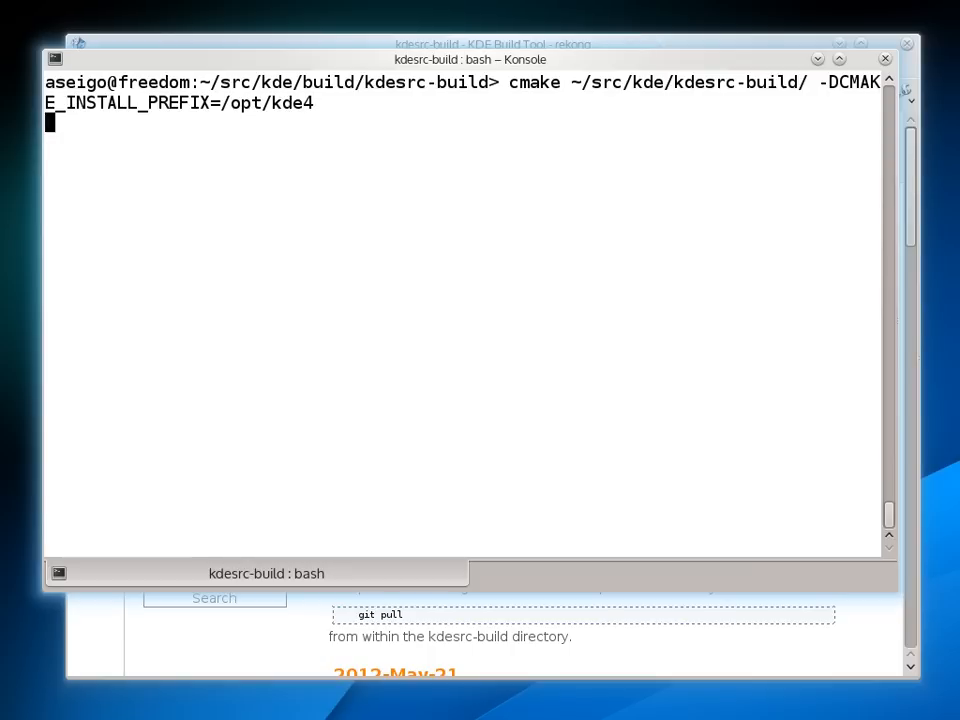
{"action": "key", "text": "Return"}
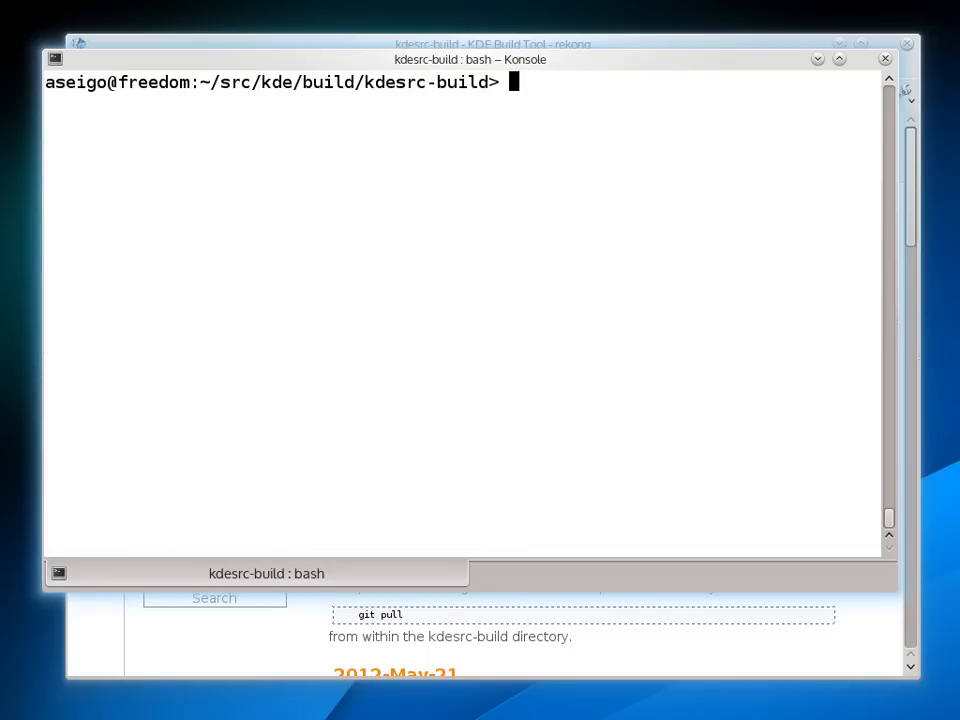
{"action": "type", "text": "make"}
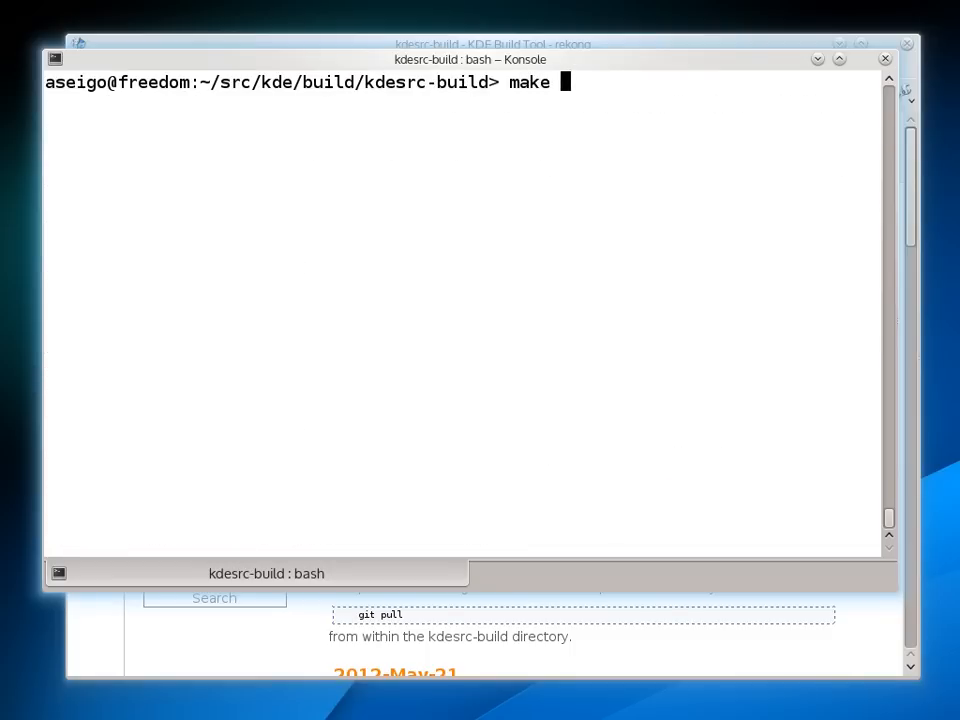
{"action": "type", "text": "-j8"}
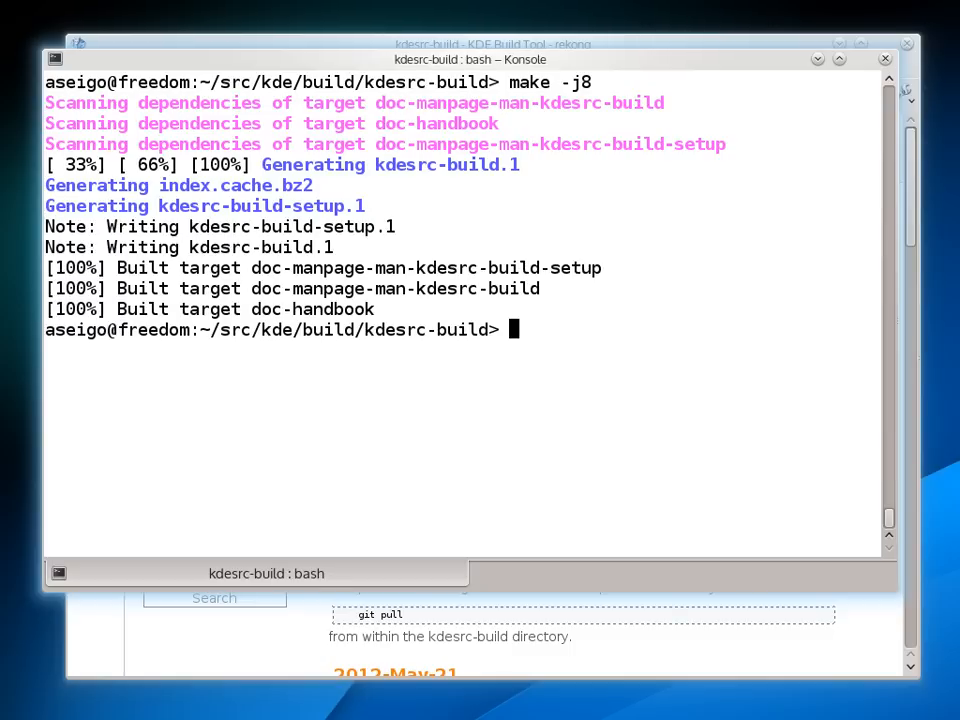
Step: Install kdesrc-build with 'sudo make install'
{"action": "type", "text": "sudo"}
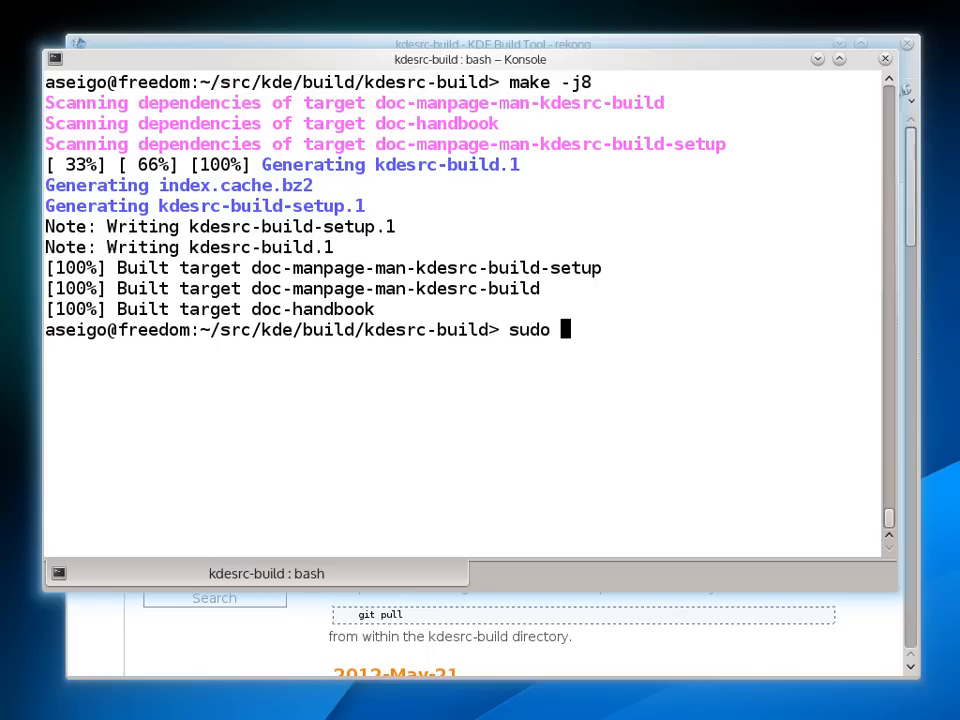
{"action": "type", "text": "make ins"}
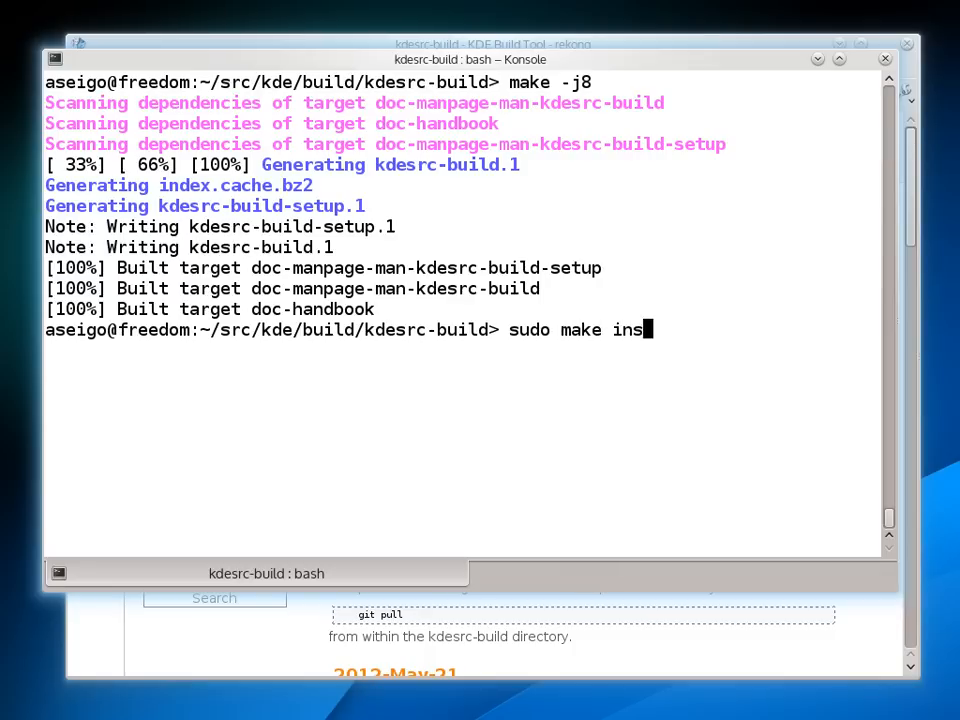
{"action": "type", "text": "tall"}
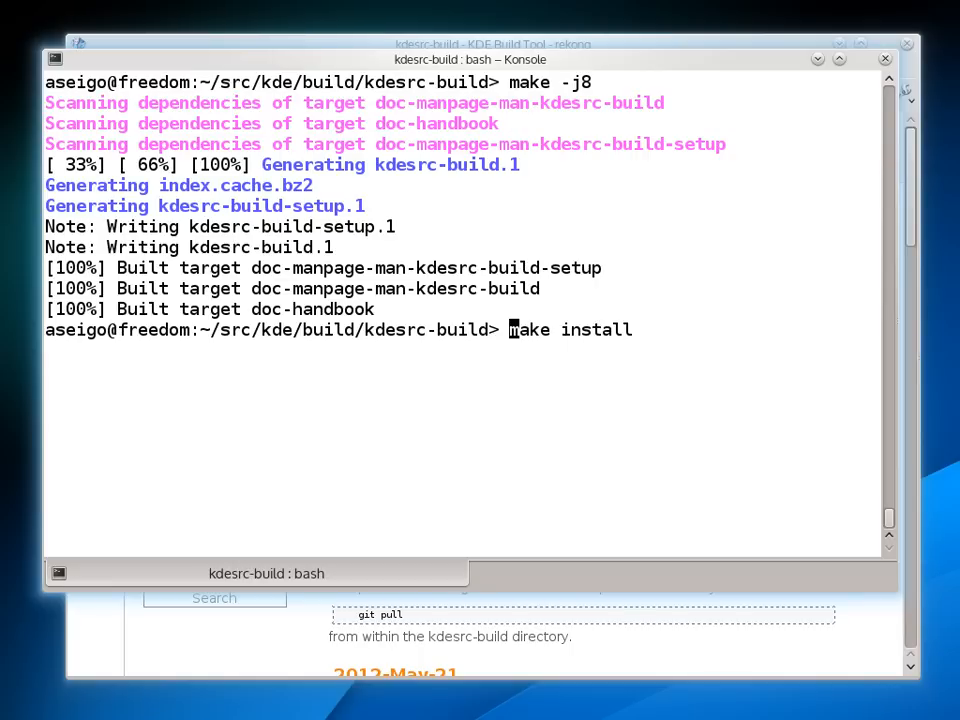
{"action": "key", "text": "Return"}
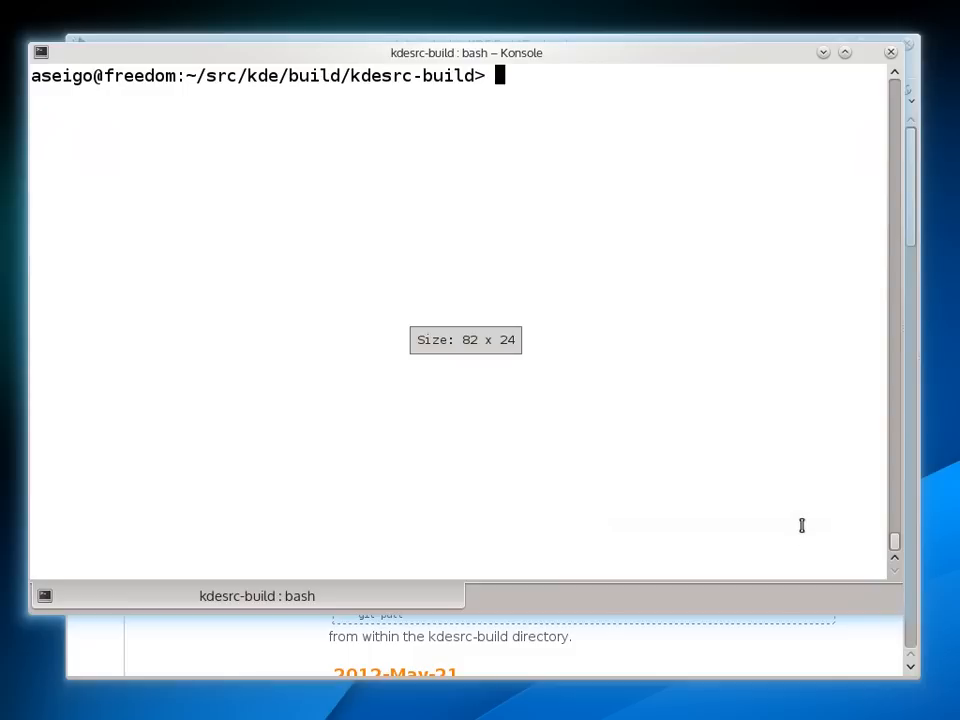
Step: Launch kdesrc-build-setup and acknowledge the wizard's introduction screen
{"action": "type", "text": "kdesrc-build"}
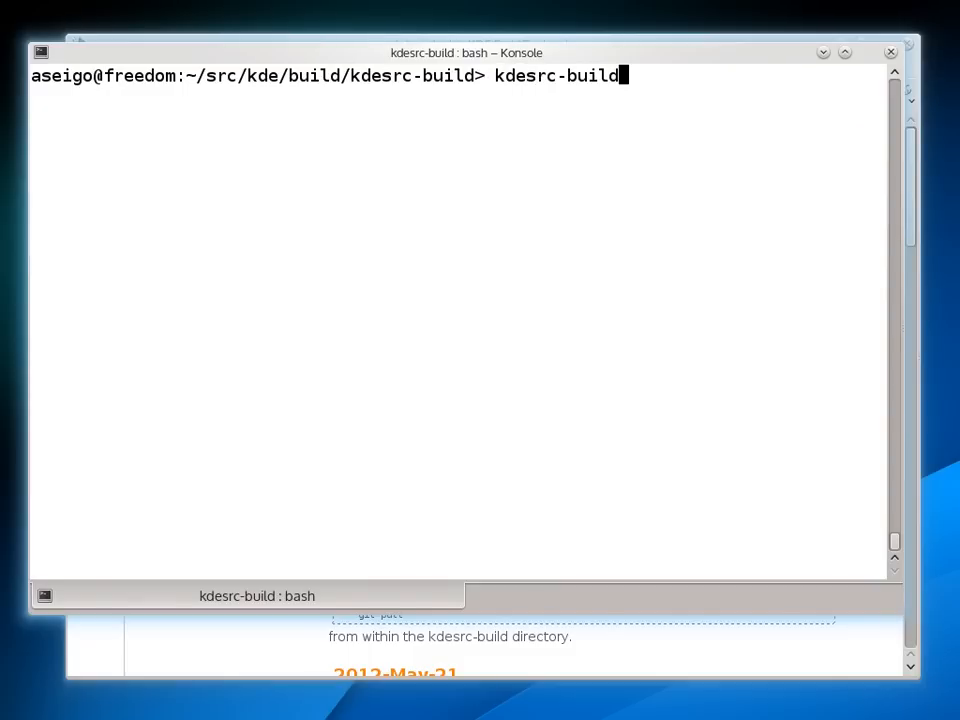
{"action": "type", "text": "-"}
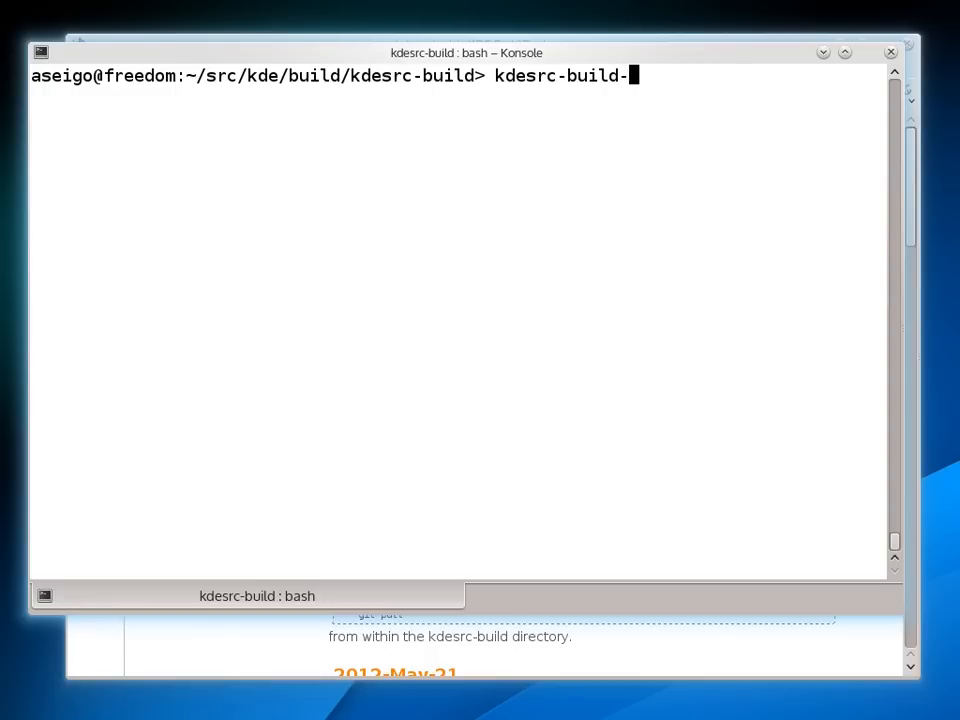
{"action": "type", "text": "setup"}
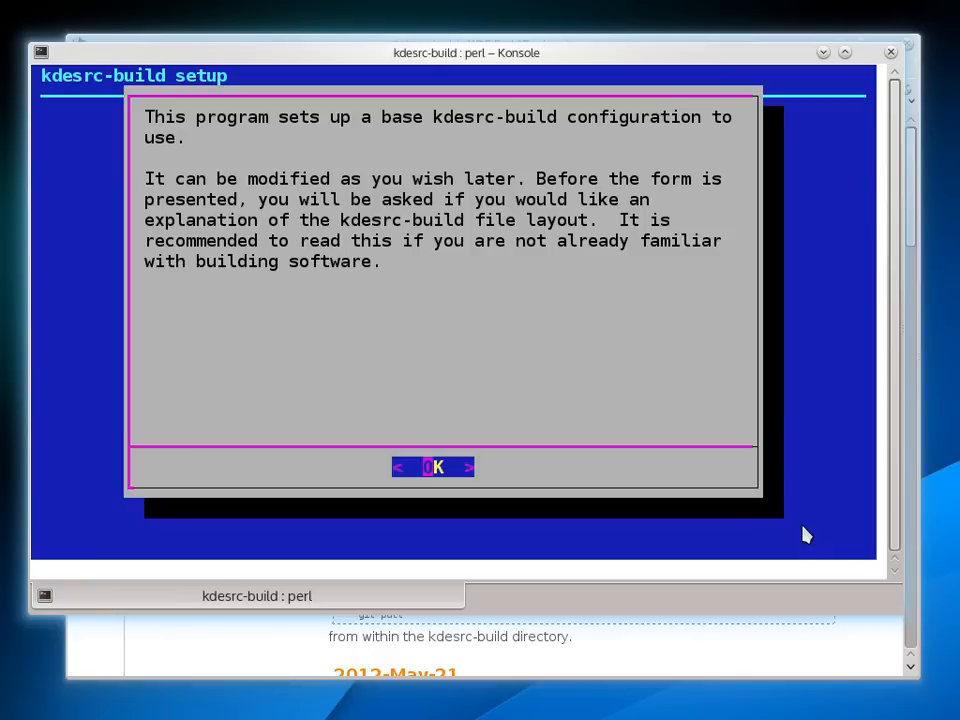
{"action": "left_click", "coordinate": [432, 467]}
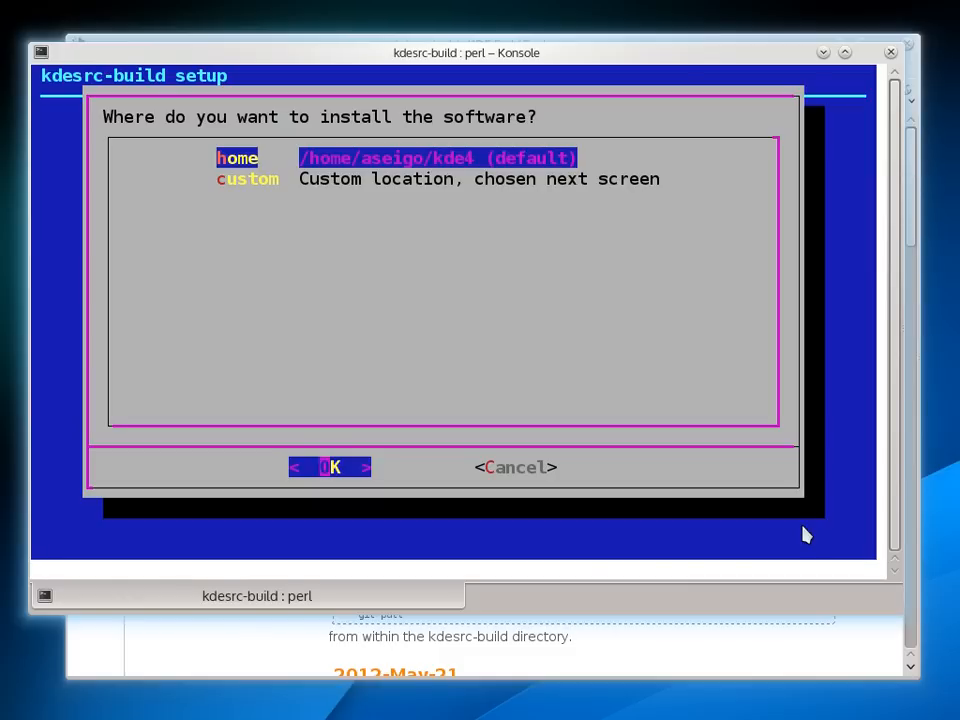
Step: Choose a custom install location and set it to /opt/kde4
{"action": "key", "text": "Down"}
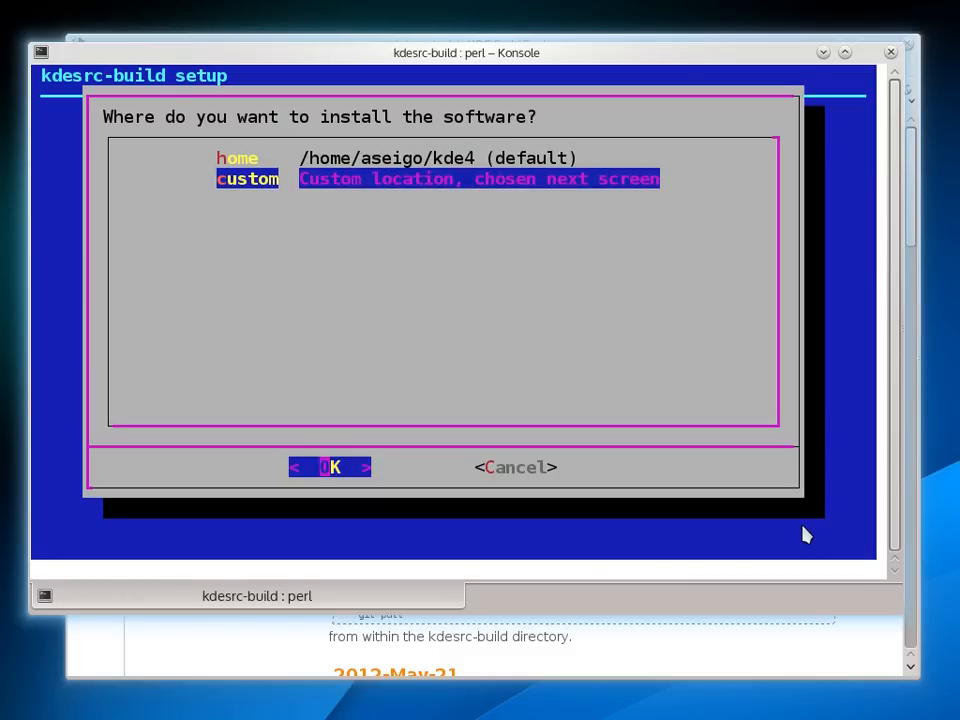
{"action": "left_click", "coordinate": [330, 467]}
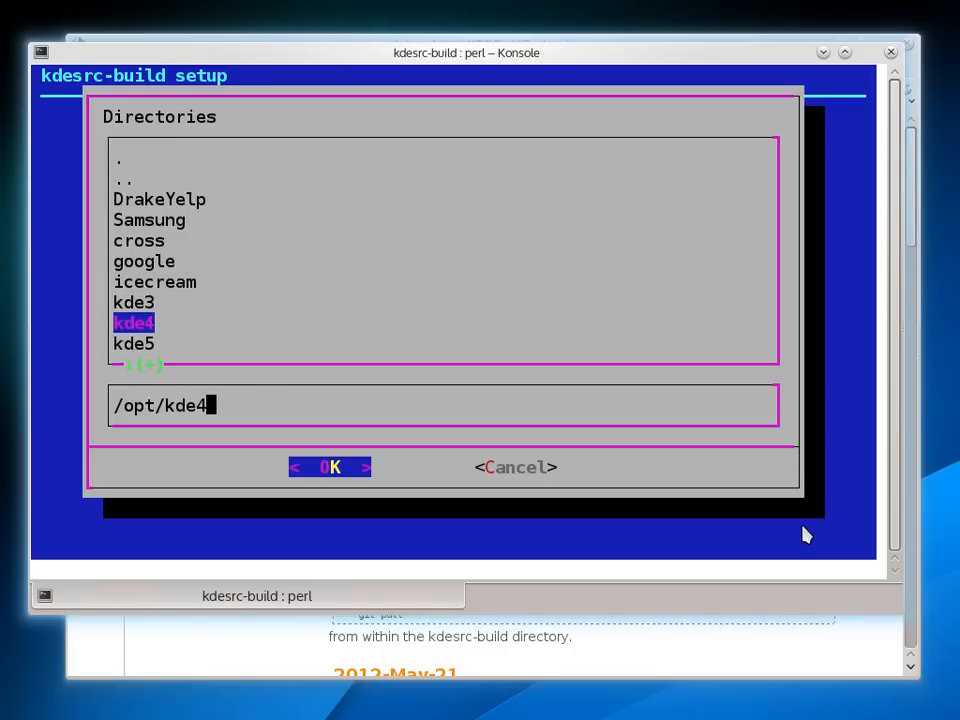
{"action": "left_click", "coordinate": [330, 467]}
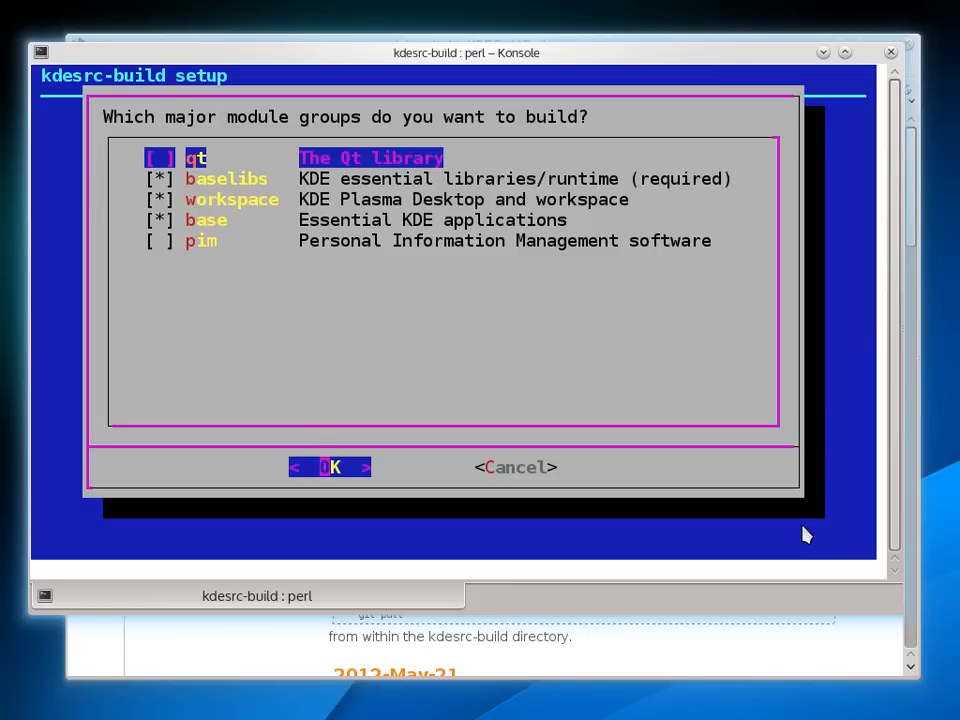
Step: Accept the baselibs, workspace and base module groups with 2 CPU cores, then dismiss the notice
{"action": "left_click", "coordinate": [331, 467]}
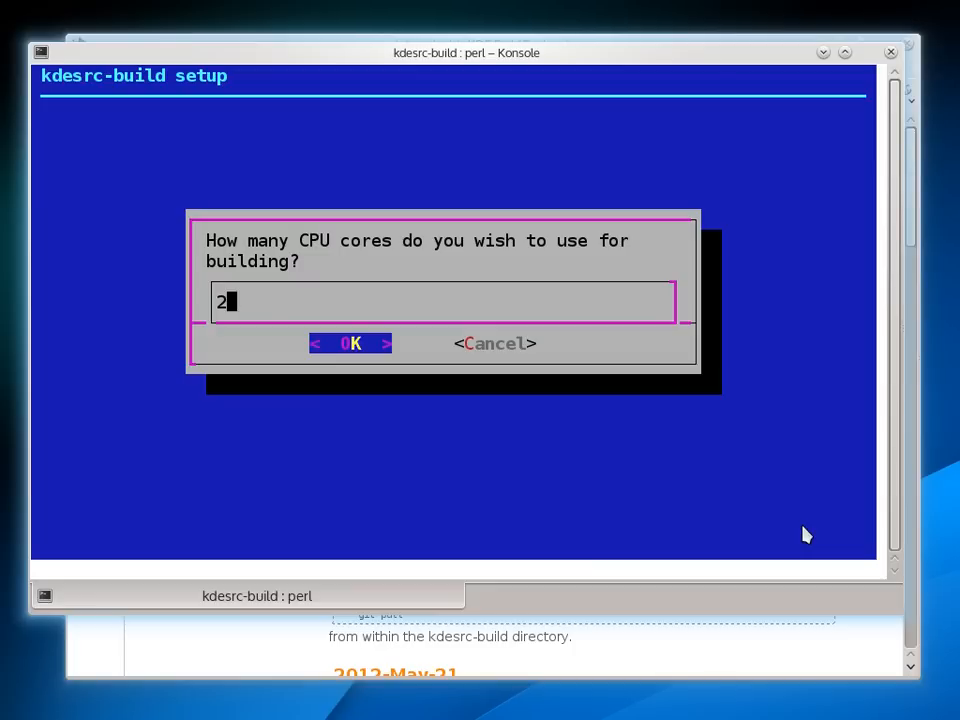
{"action": "left_click", "coordinate": [350, 343]}
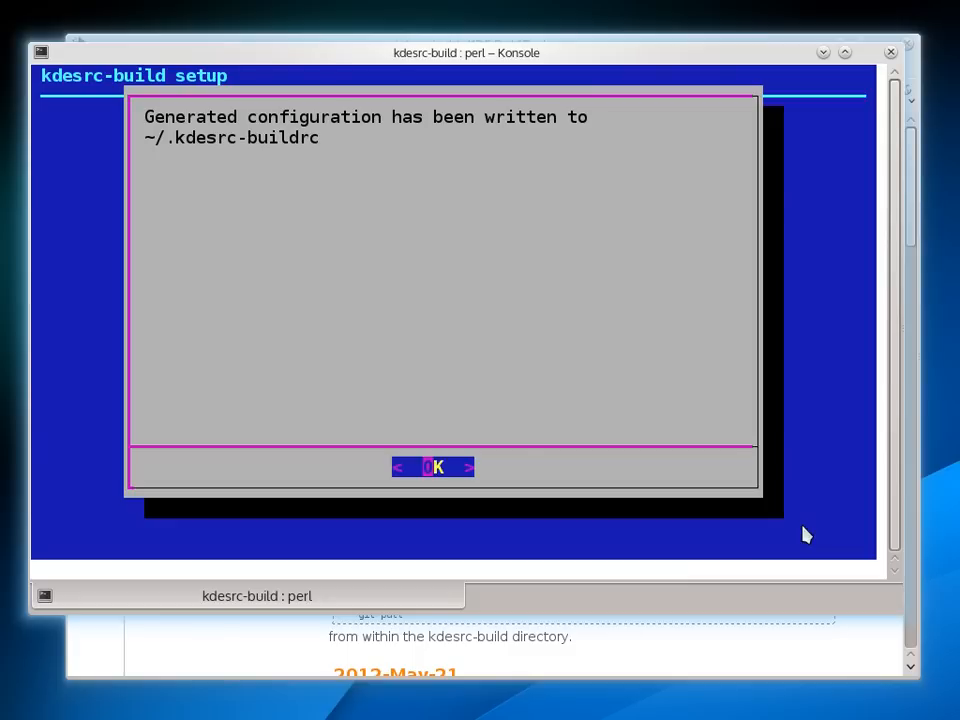
{"action": "mouse_move", "coordinate": [420, 11]}
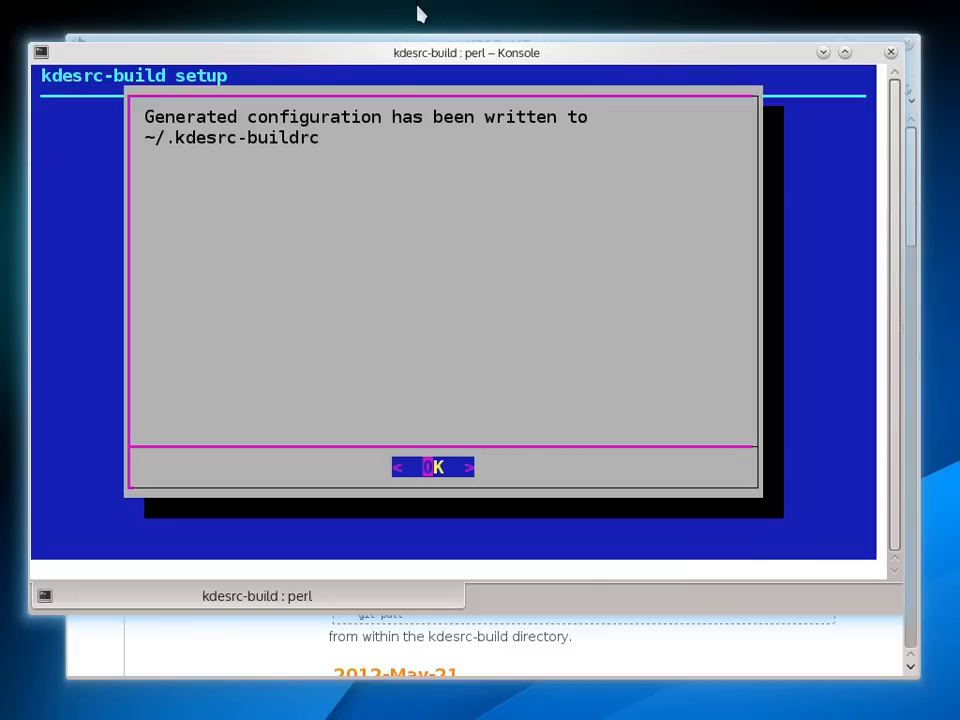
{"action": "mouse_move", "coordinate": [160, 137]}
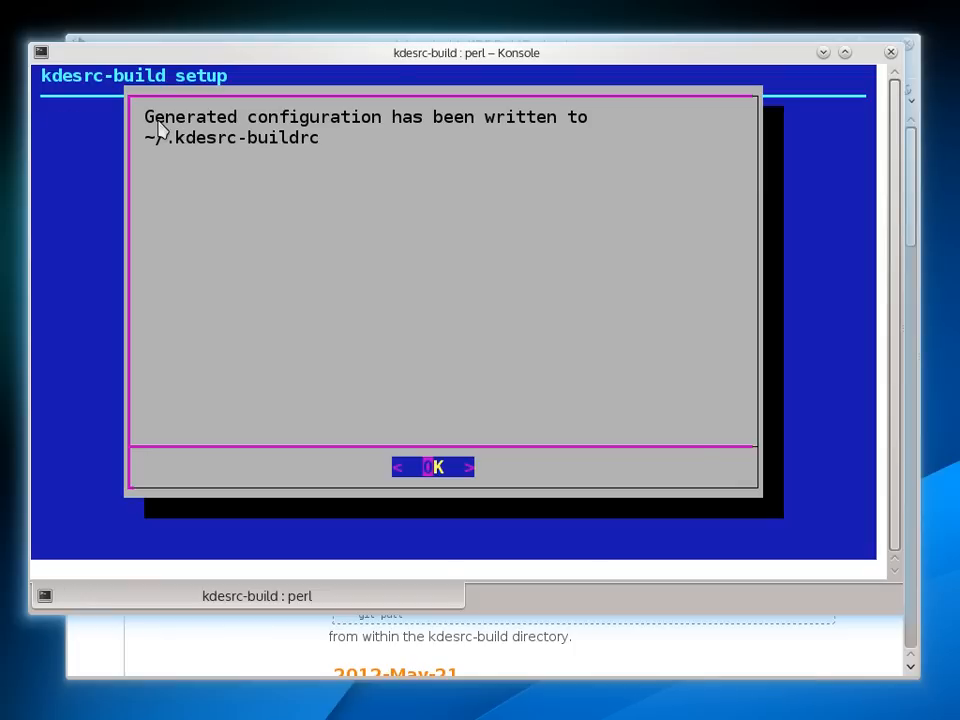
{"action": "mouse_move", "coordinate": [178, 162]}
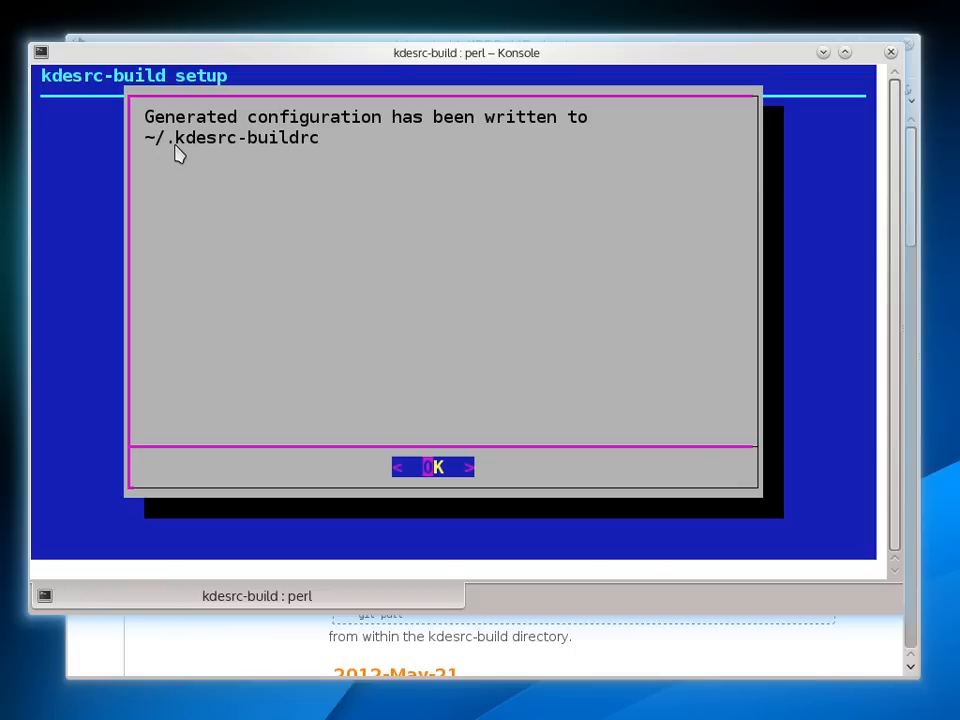
{"action": "mouse_move", "coordinate": [447, 472]}
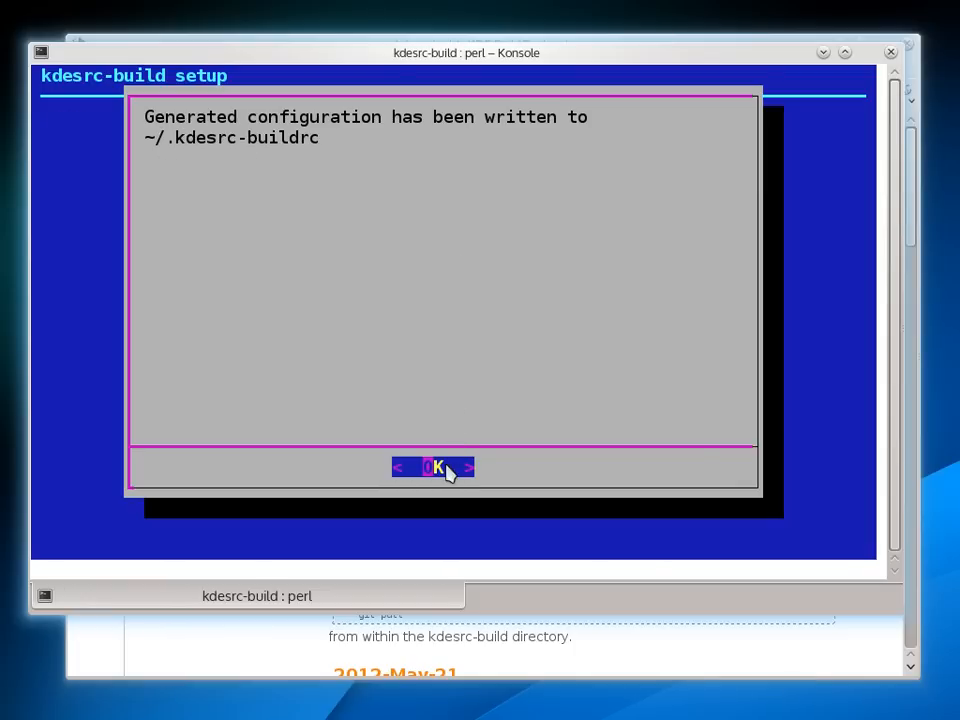
{"action": "left_click", "coordinate": [432, 467]}
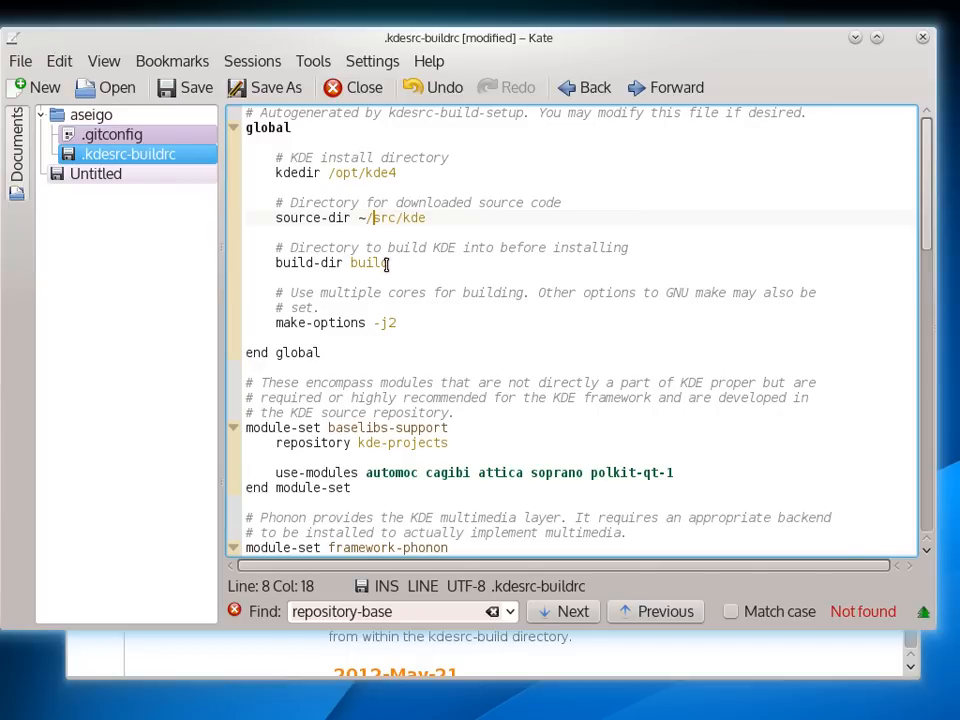
{"action": "mouse_move", "coordinate": [488, 263]}
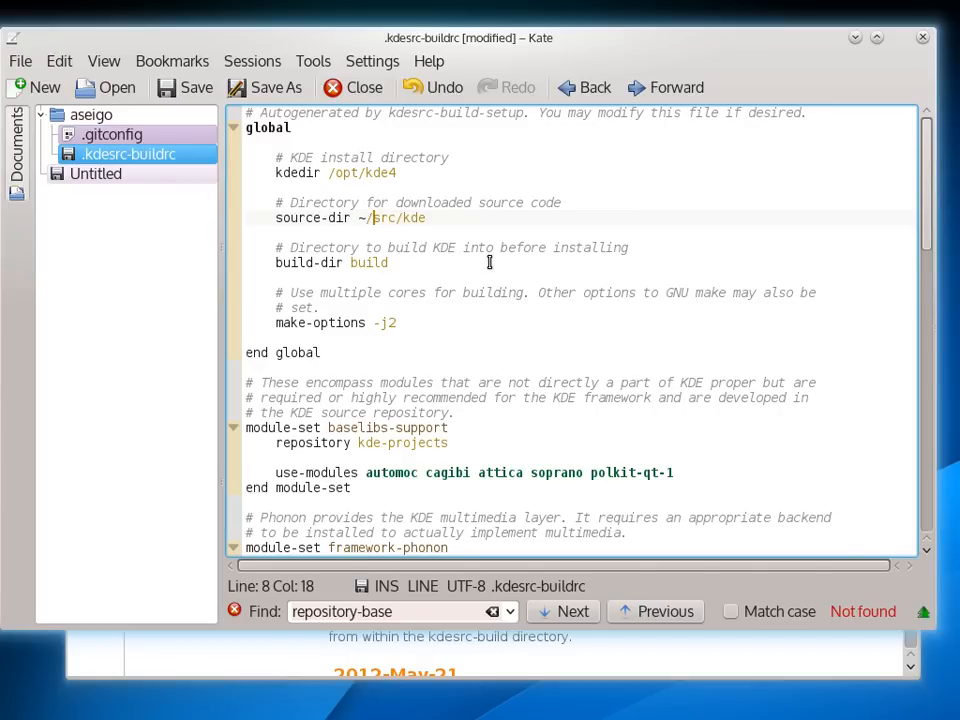
{"action": "mouse_move", "coordinate": [394, 356]}
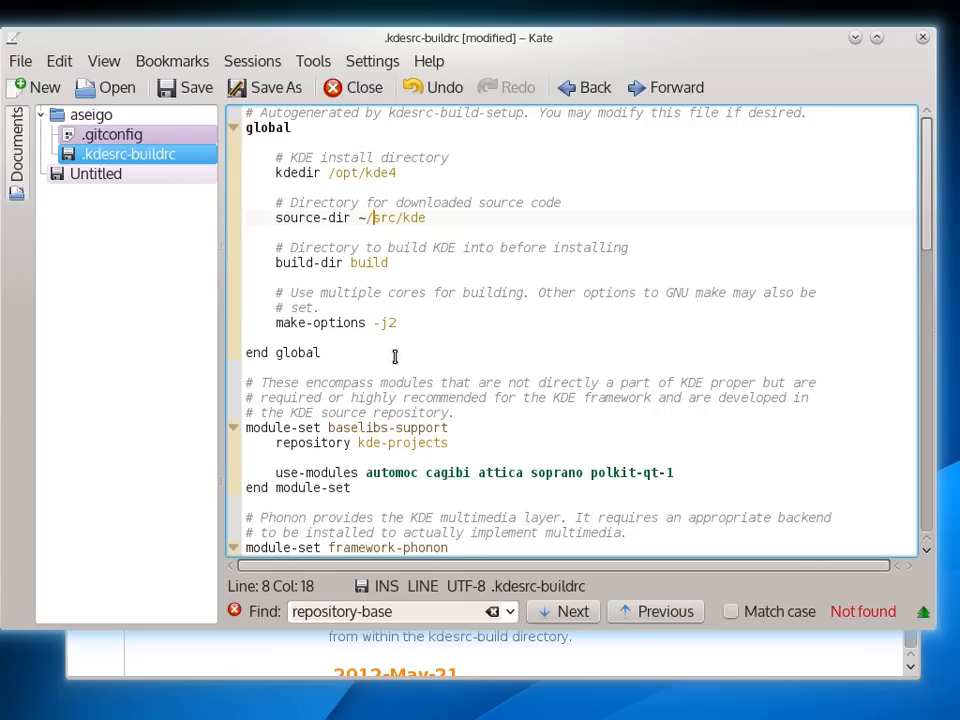
{"action": "mouse_move", "coordinate": [420, 307]}
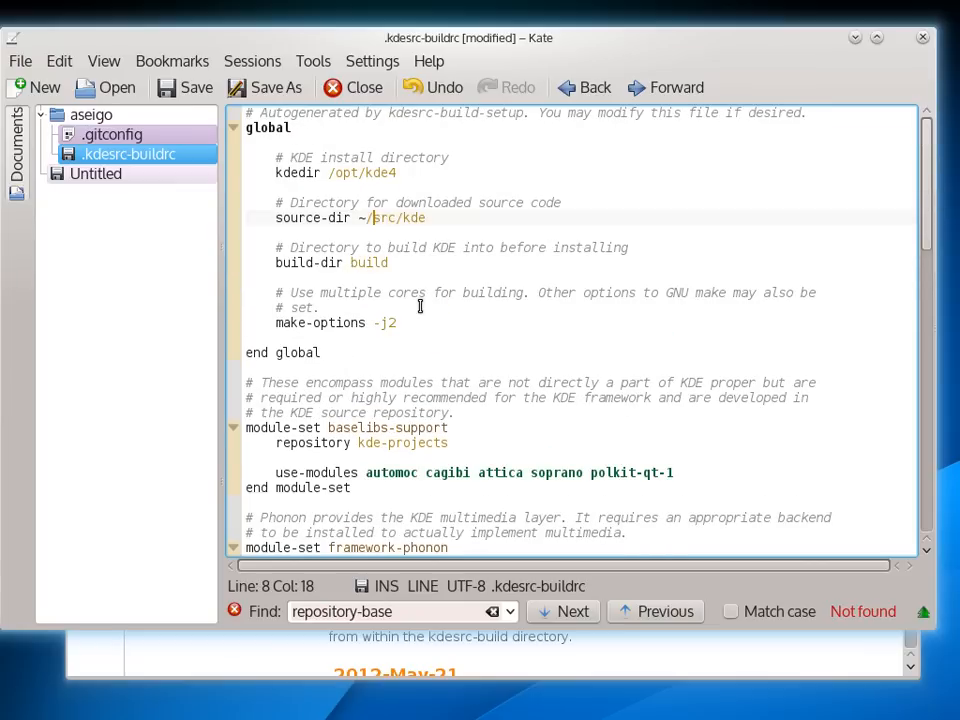
Step: Scroll ~/.kdesrc-buildrc down to the strigi, libdbusmenu and baselibs-kdelibs module sets
{"action": "scroll", "scroll_direction": "down", "scroll_amount": 3}
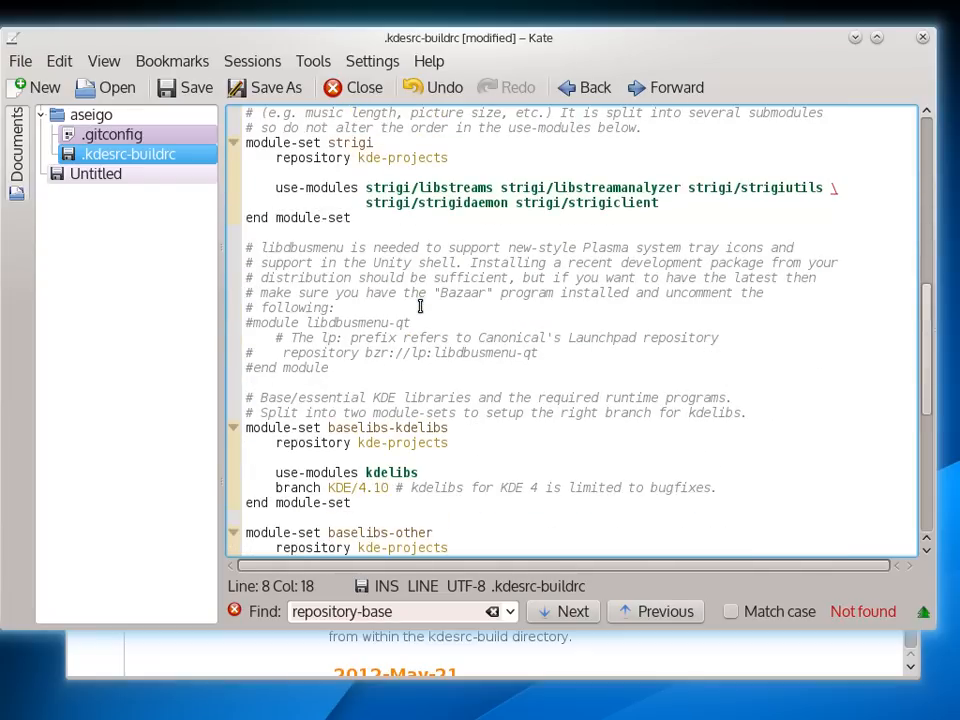